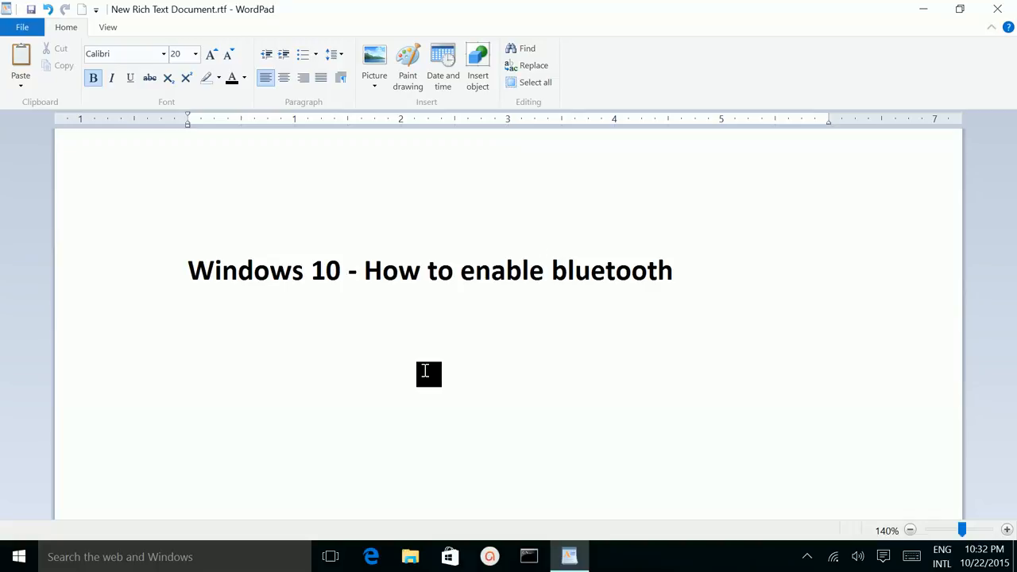
- Bring up the Start menu over the WordPad document
{"action": "left_click", "coordinate": [544, 270]}
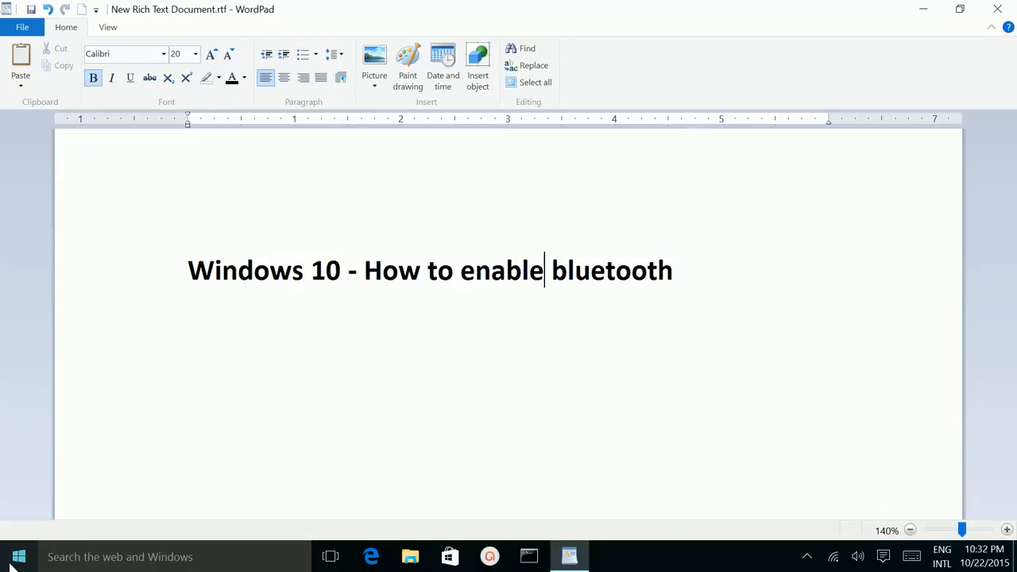
{"action": "left_click", "coordinate": [13, 556]}
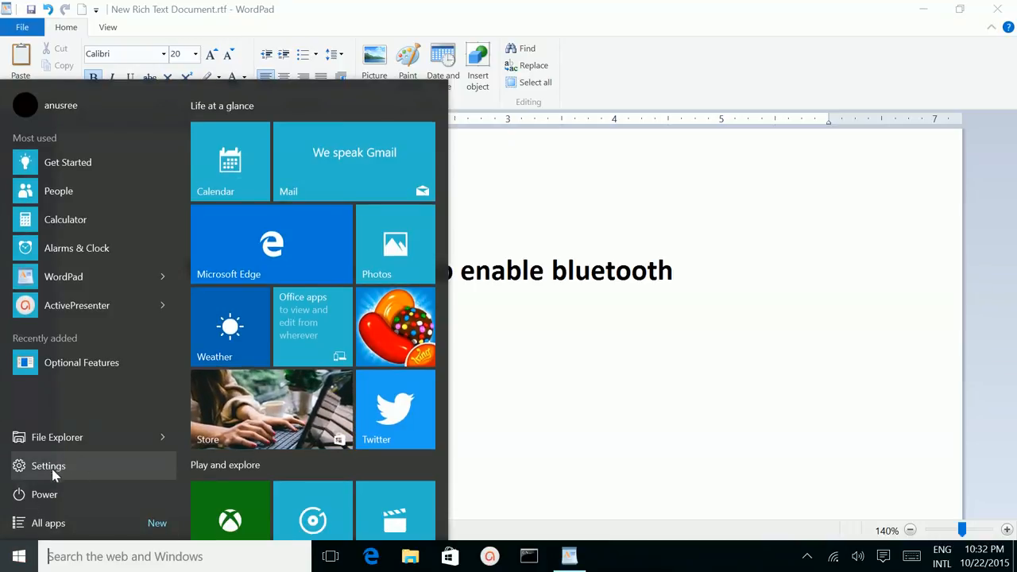
- Go to Settings > Devices > Bluetooth, where Bluetooth is still off
{"action": "left_click", "coordinate": [47, 466]}
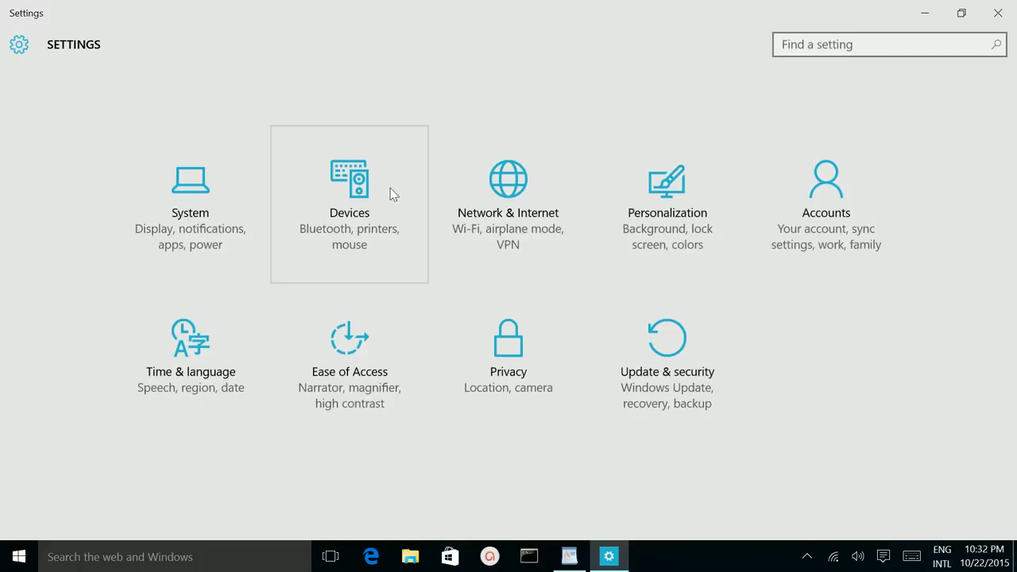
{"action": "mouse_move", "coordinate": [327, 229]}
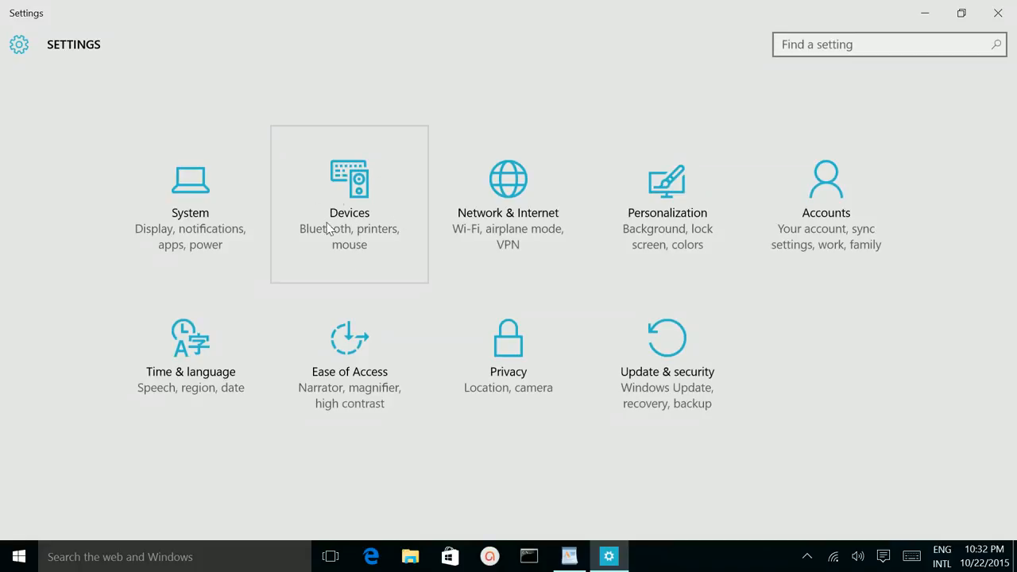
{"action": "left_click", "coordinate": [350, 178]}
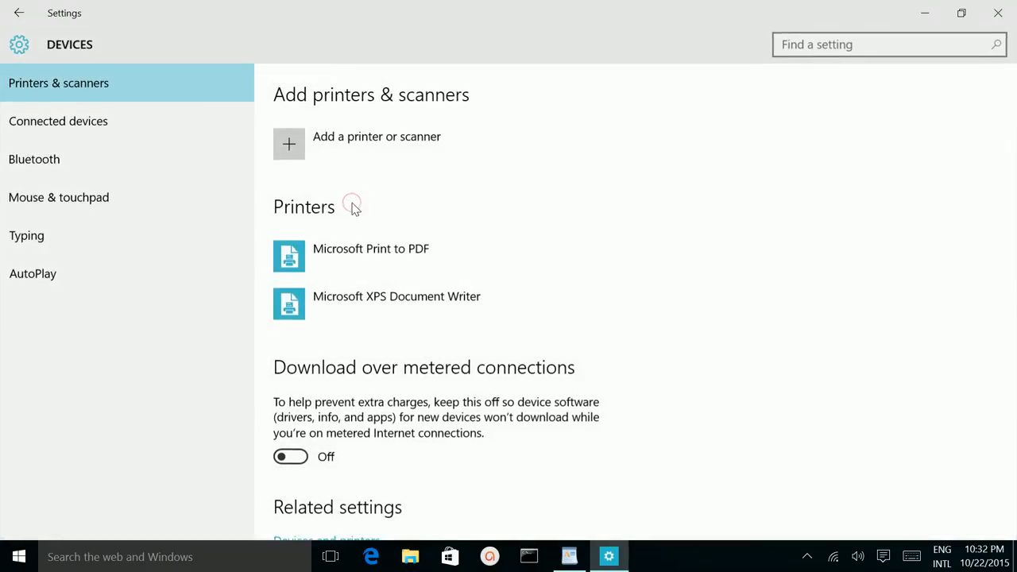
{"action": "mouse_move", "coordinate": [55, 159]}
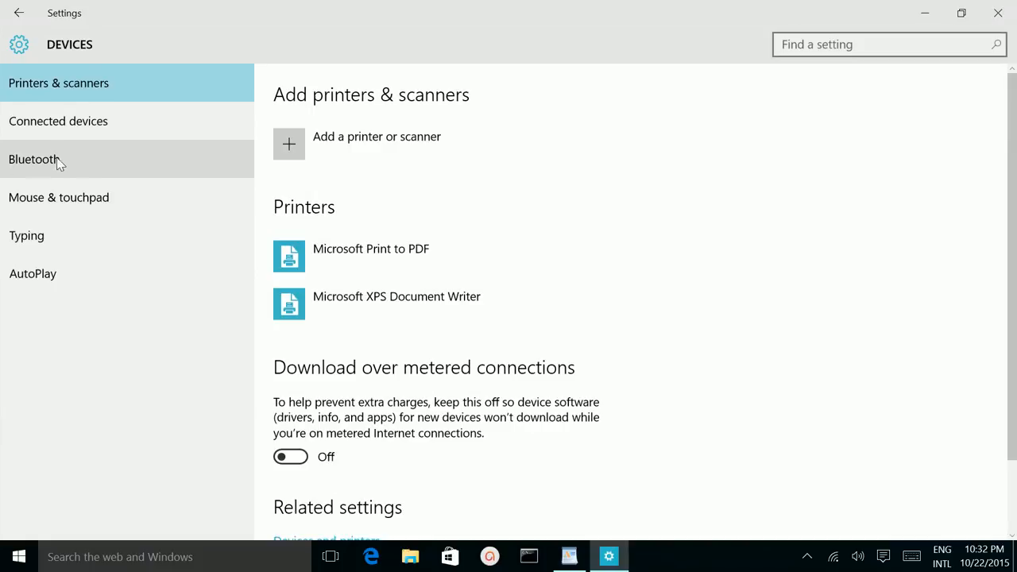
{"action": "left_click", "coordinate": [34, 159]}
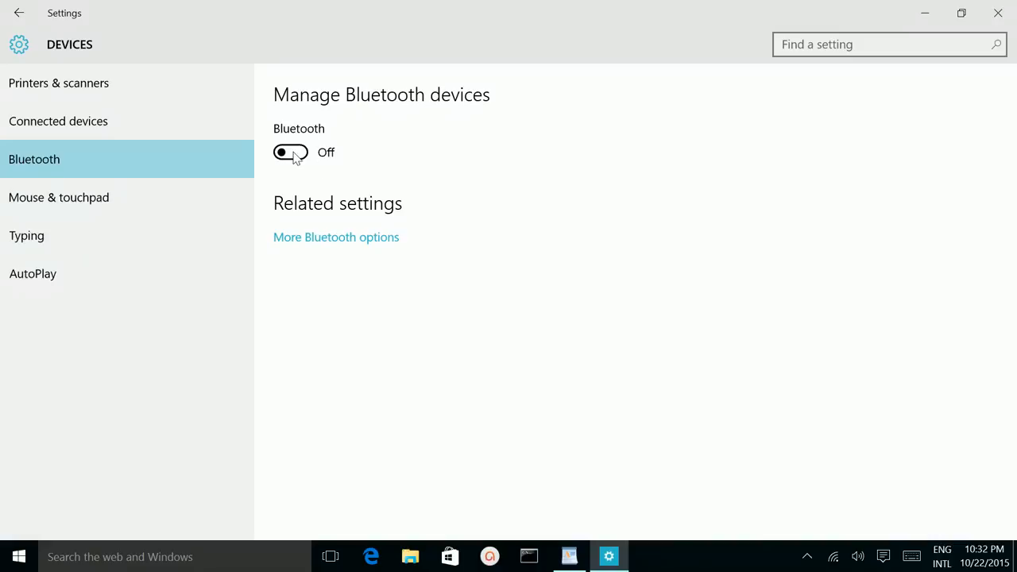
- Switch the Bluetooth toggle On so the PC starts discovering devices
{"action": "left_click", "coordinate": [290, 153]}
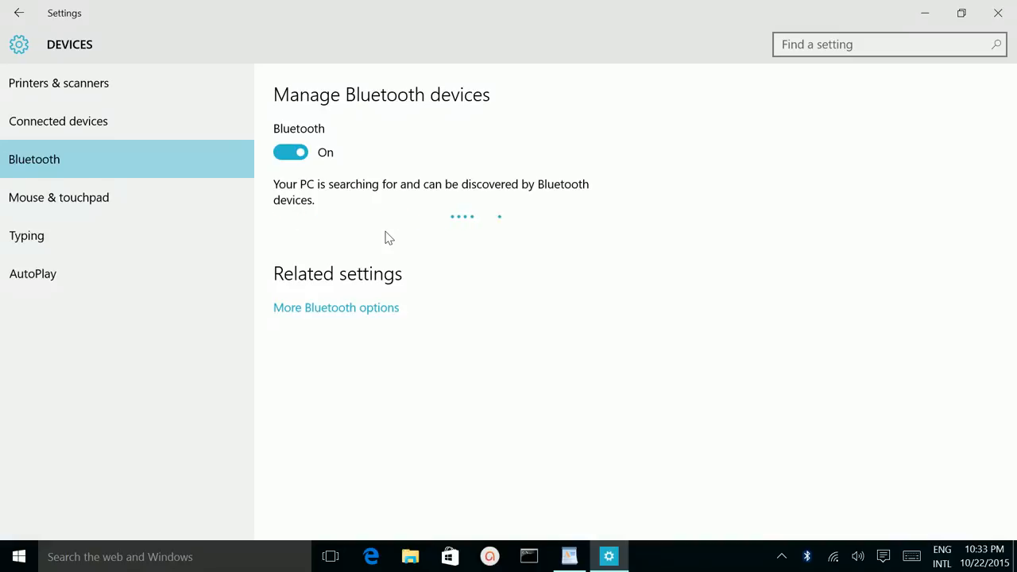
{"action": "mouse_move", "coordinate": [390, 253]}
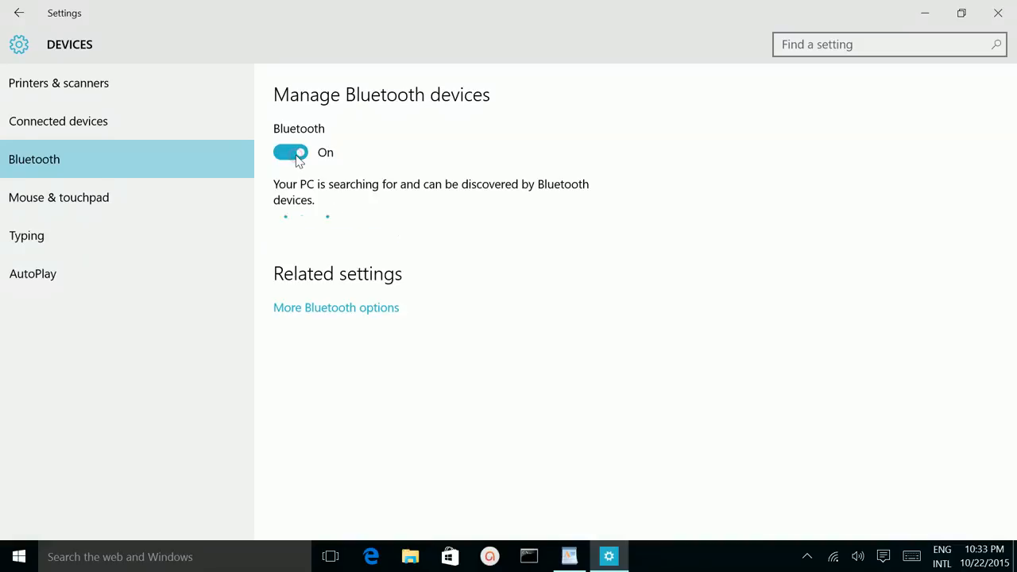
{"action": "mouse_move", "coordinate": [319, 239]}
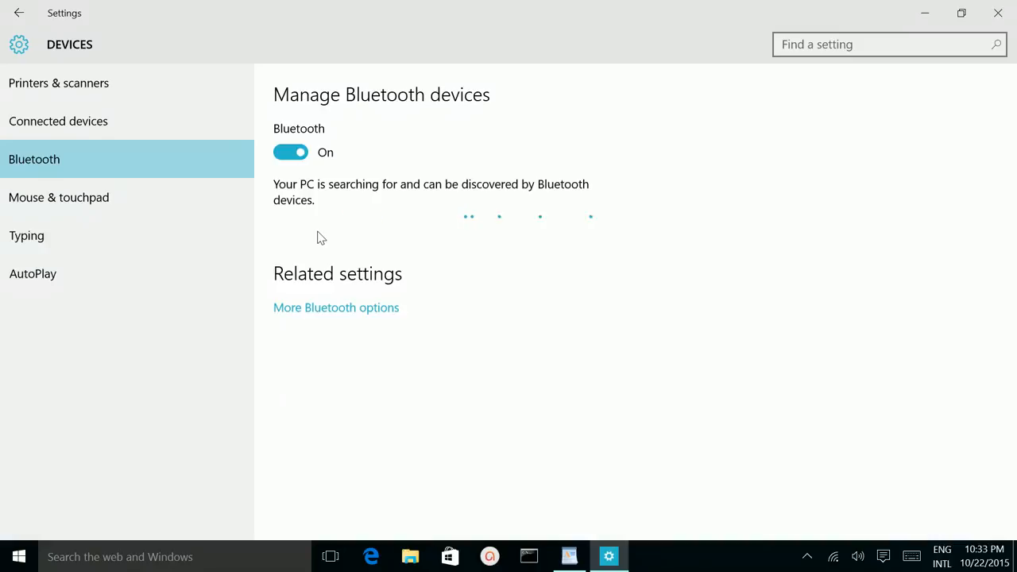
{"action": "mouse_move", "coordinate": [388, 223]}
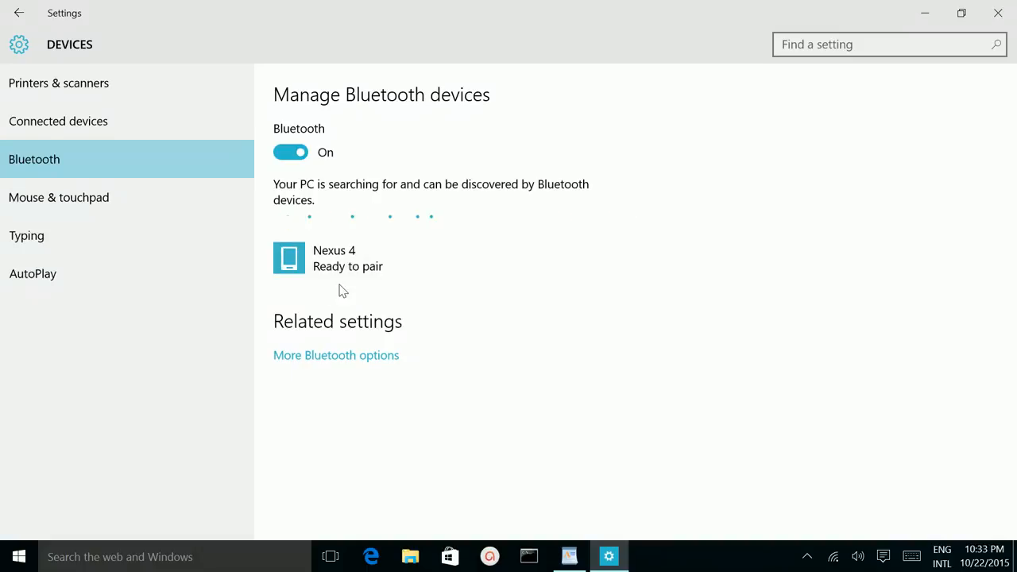
- Select the Nexus 4 in the device list and request pairing with it
{"action": "left_click", "coordinate": [349, 258]}
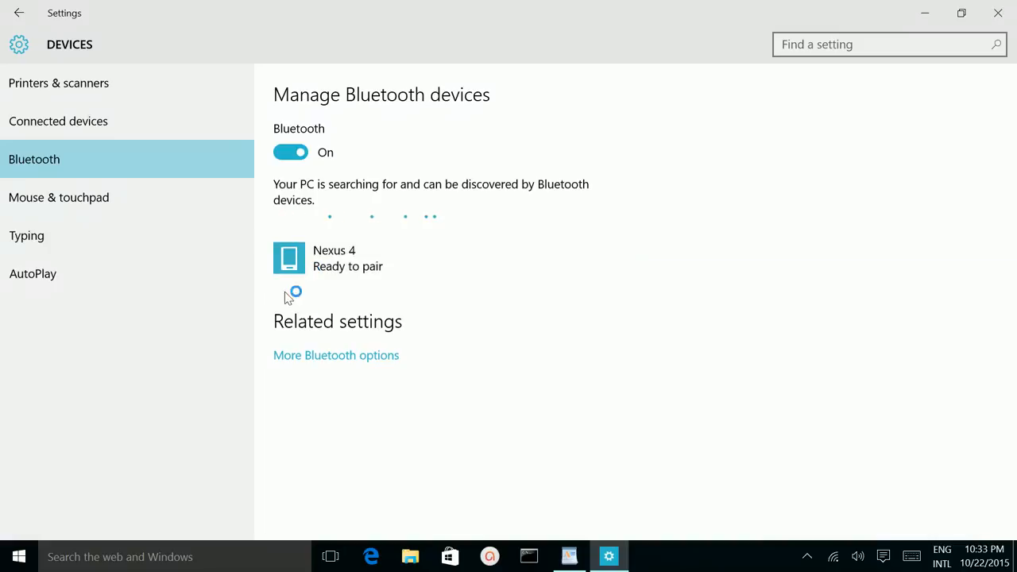
{"action": "mouse_move", "coordinate": [321, 254]}
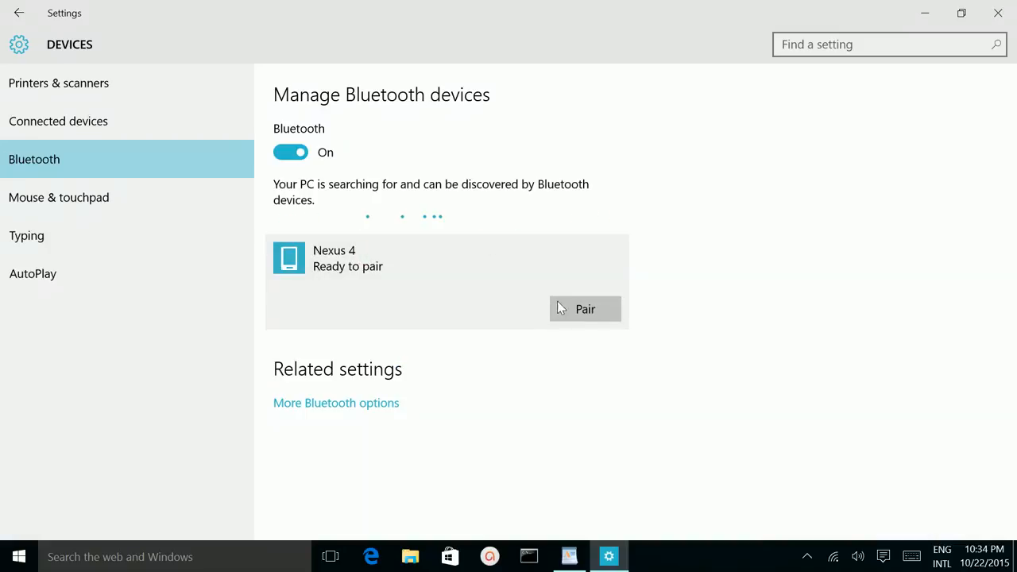
{"action": "mouse_move", "coordinate": [548, 337]}
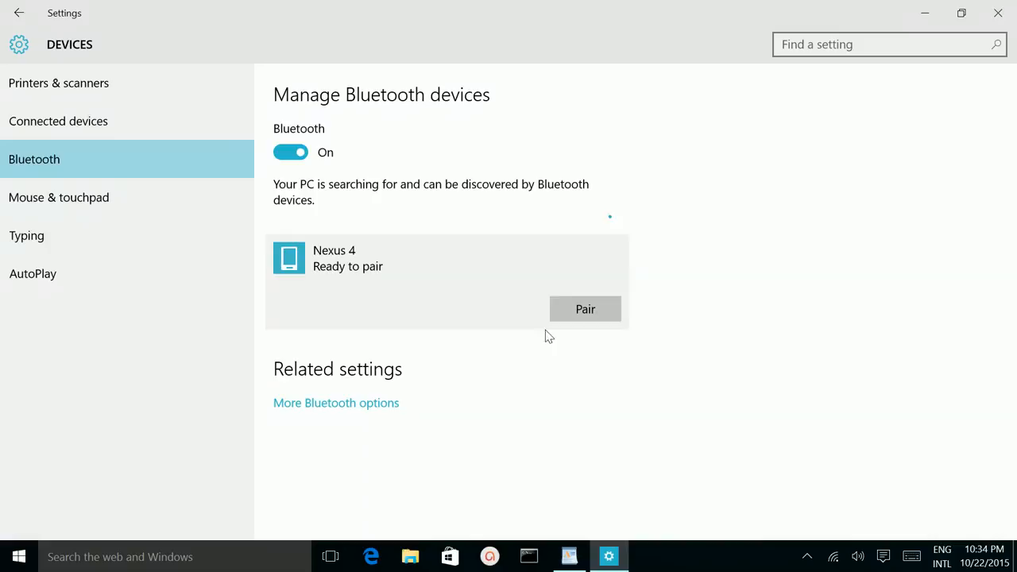
{"action": "left_click", "coordinate": [585, 309]}
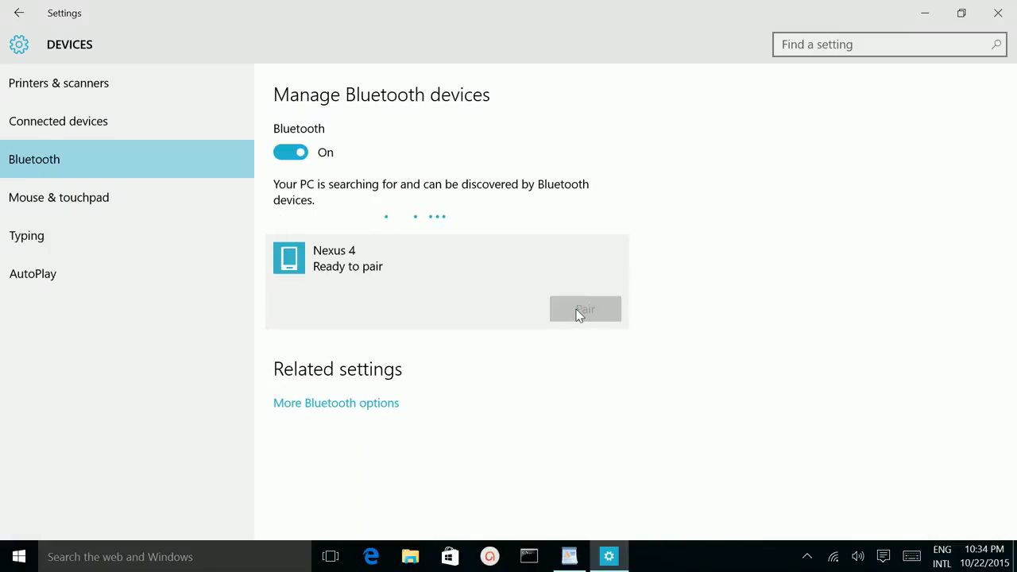
- Confirm the passcode 990539 matches so pairing with the Nexus 4 proceeds
{"action": "left_click", "coordinate": [585, 308]}
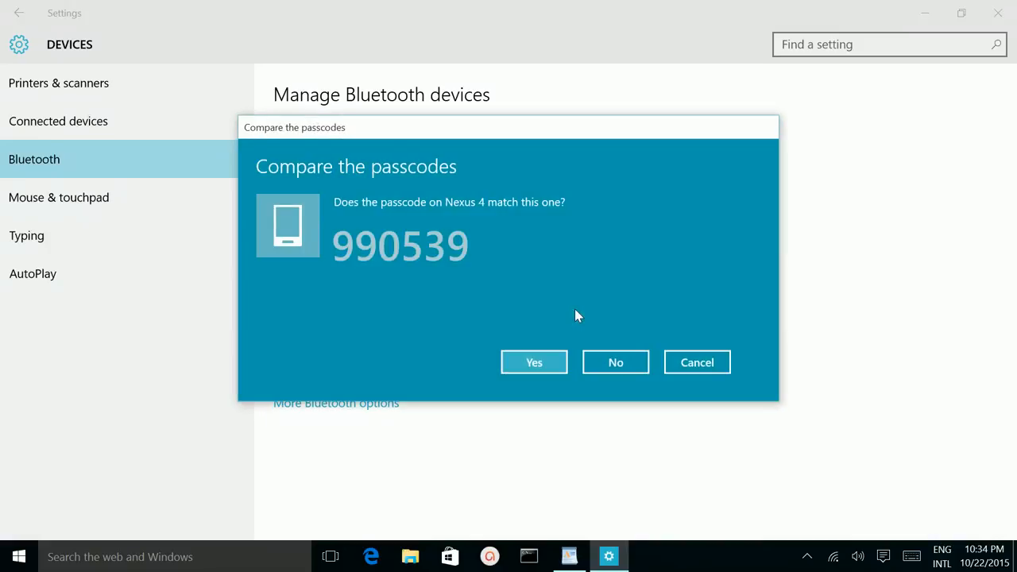
{"action": "mouse_move", "coordinate": [493, 299]}
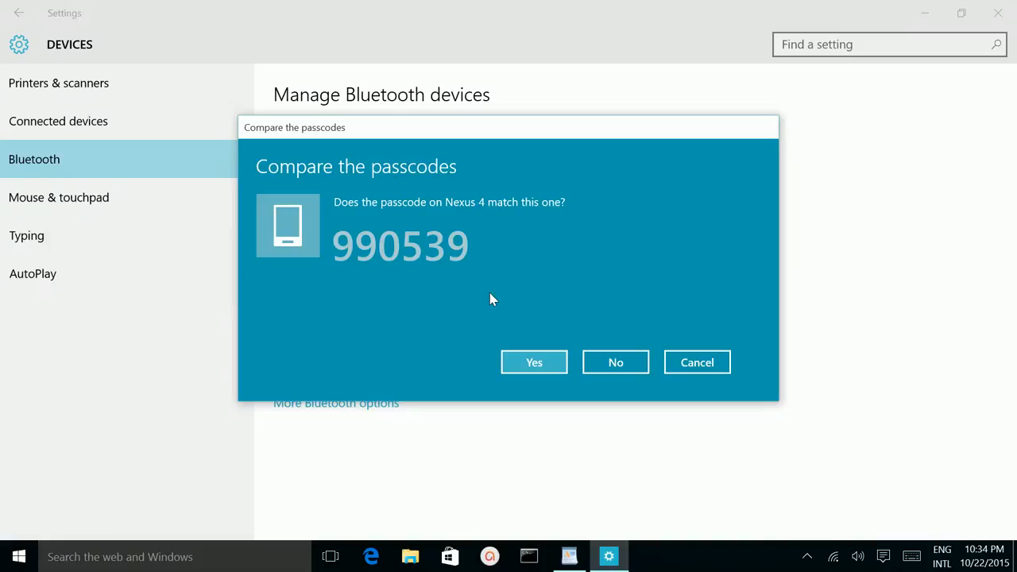
{"action": "mouse_move", "coordinate": [505, 317]}
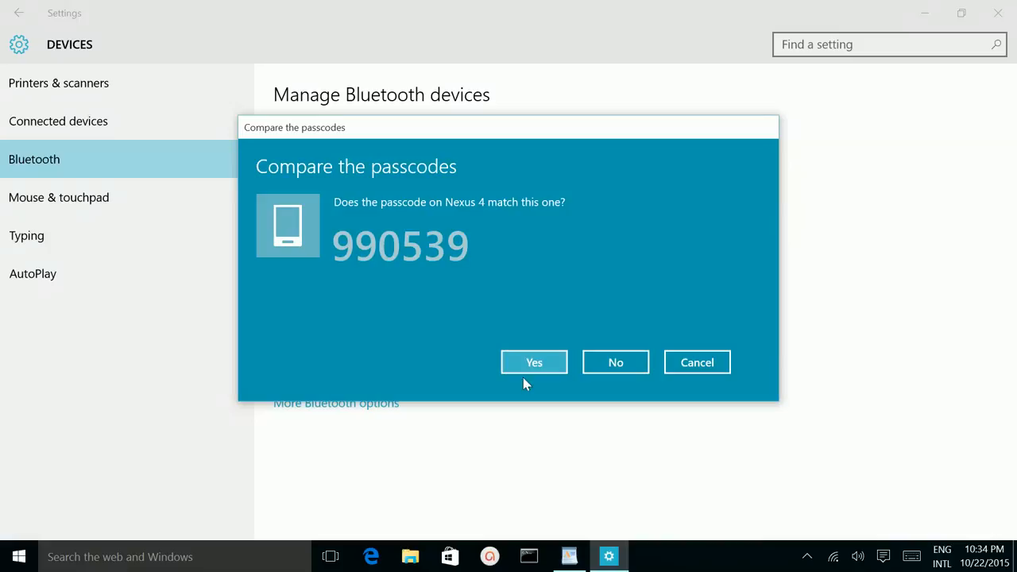
{"action": "left_click", "coordinate": [534, 362]}
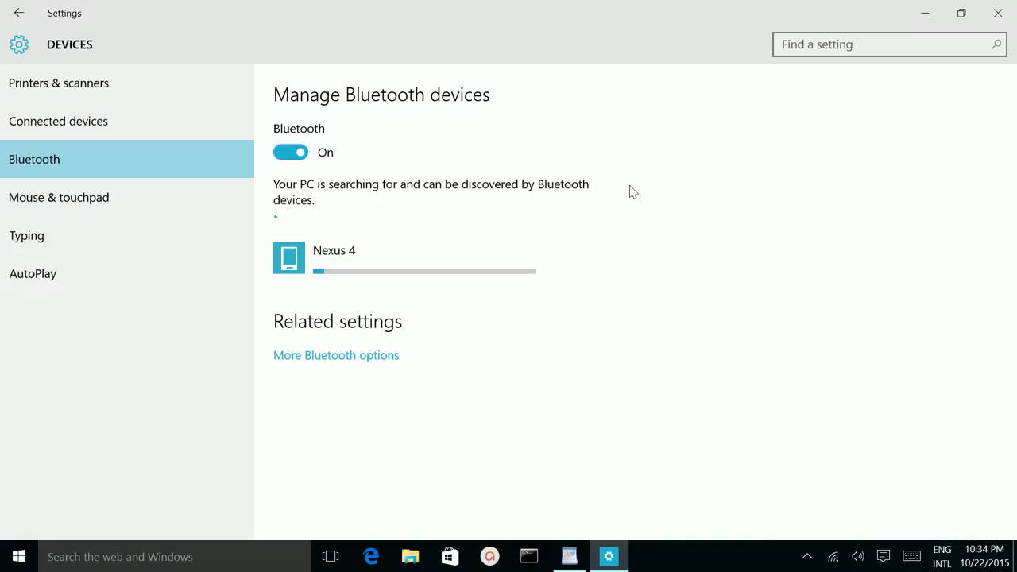
{"action": "mouse_move", "coordinate": [496, 255]}
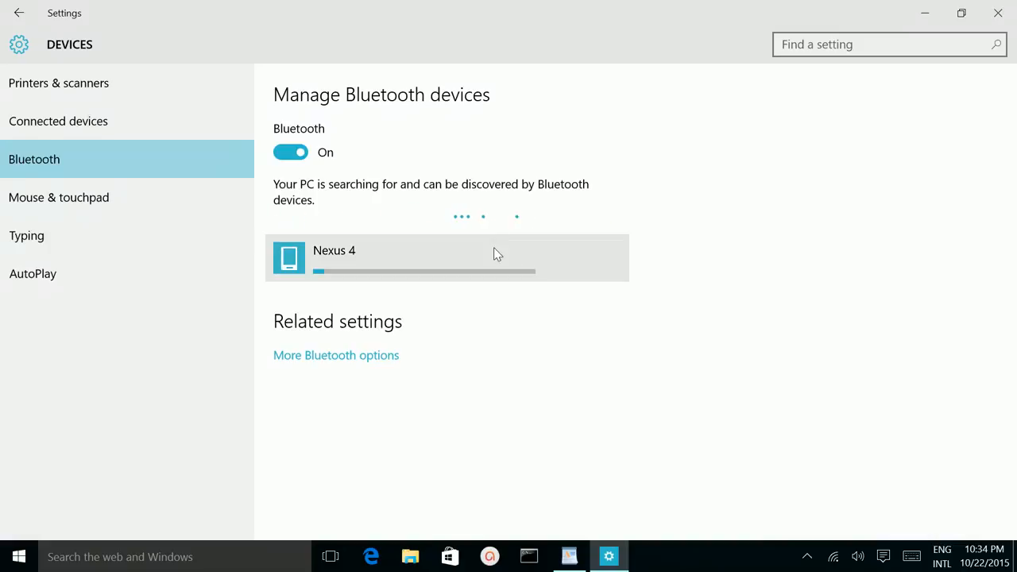
{"action": "mouse_move", "coordinate": [420, 270]}
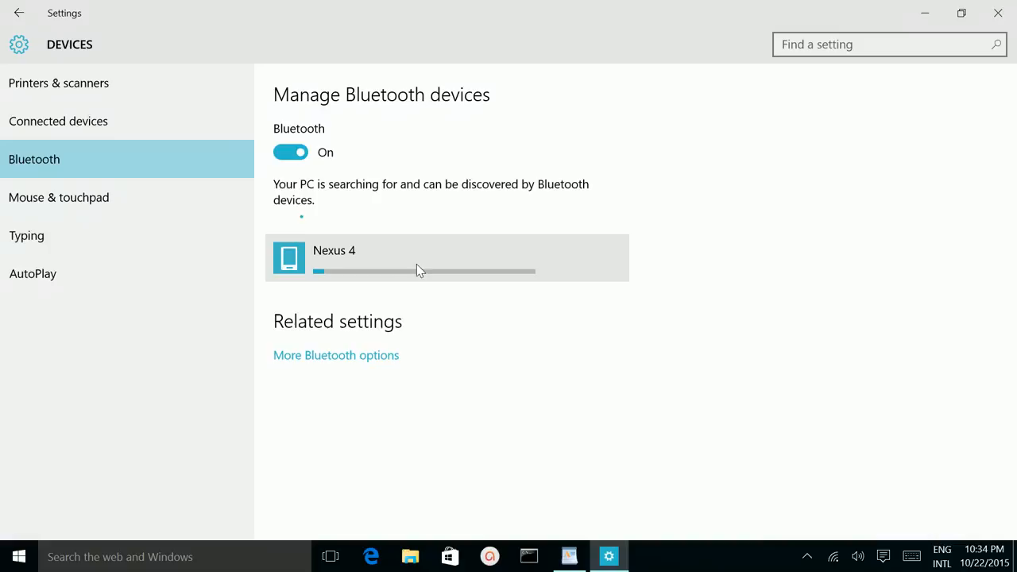
{"action": "mouse_move", "coordinate": [437, 261]}
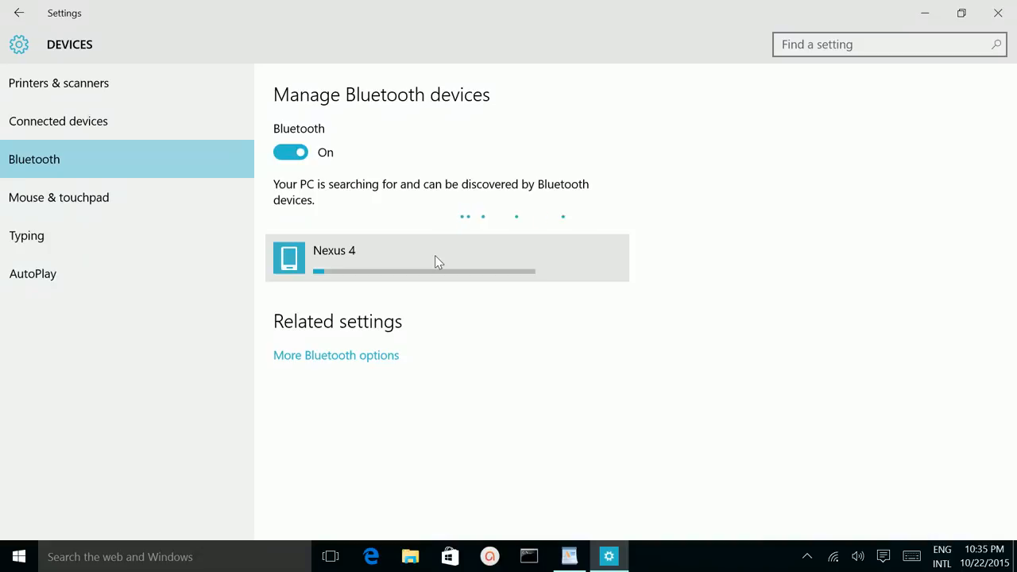
- Select the Nexus 4 entry while its pairing progresses to about halfway
{"action": "left_click", "coordinate": [435, 258]}
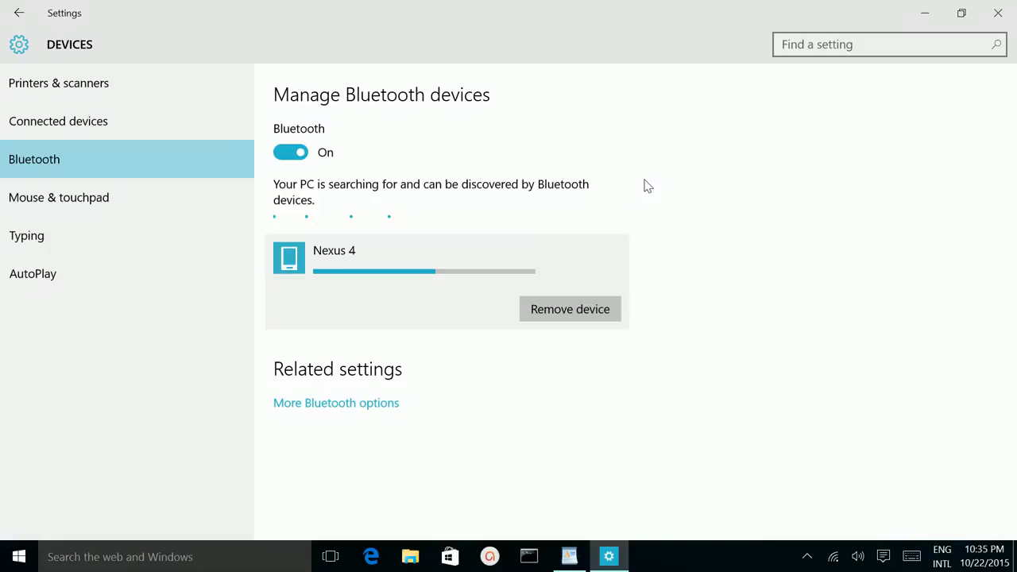
{"action": "mouse_move", "coordinate": [522, 254]}
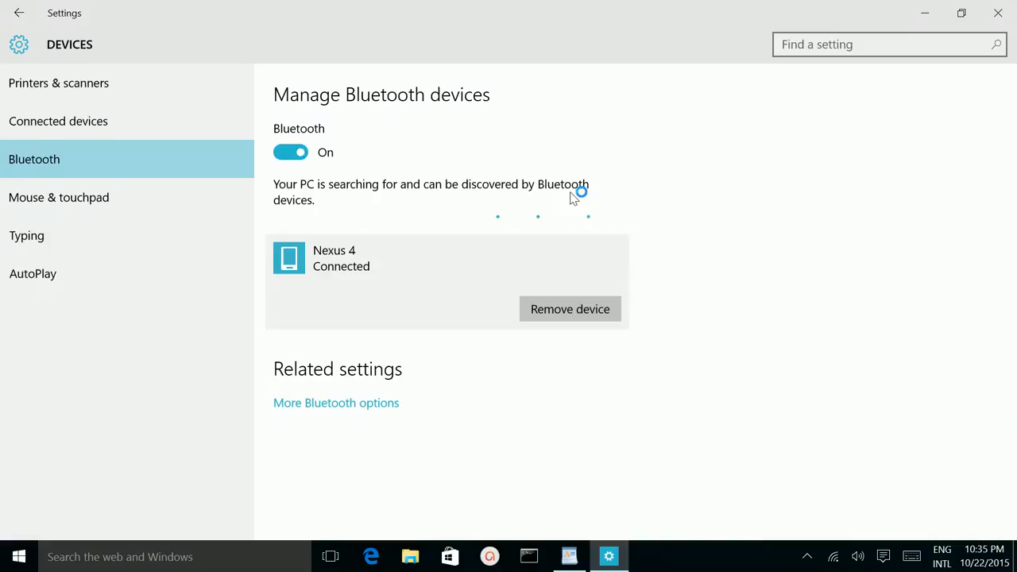
{"action": "mouse_move", "coordinate": [370, 267]}
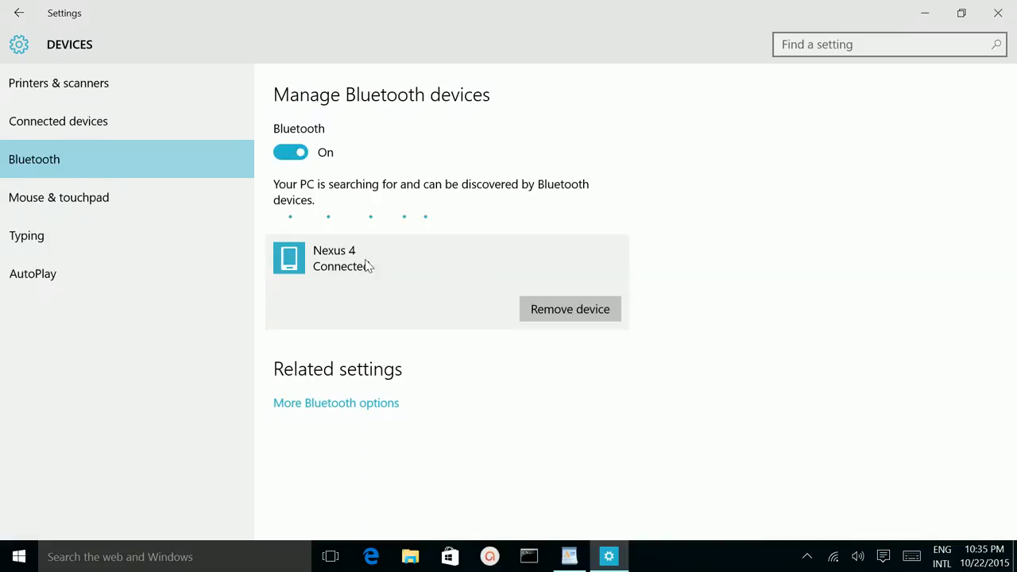
{"action": "mouse_move", "coordinate": [380, 261]}
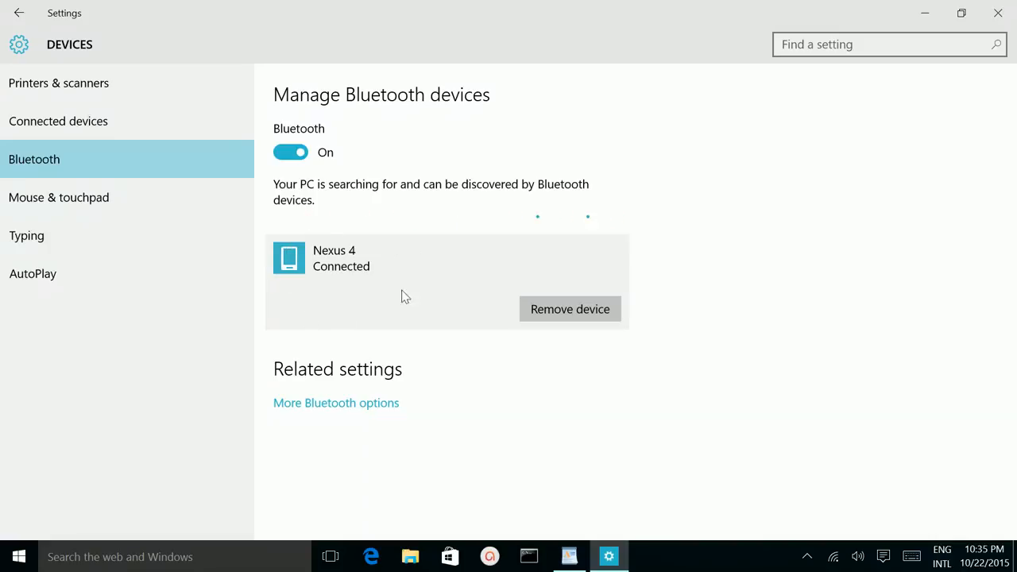
{"action": "mouse_move", "coordinate": [362, 274]}
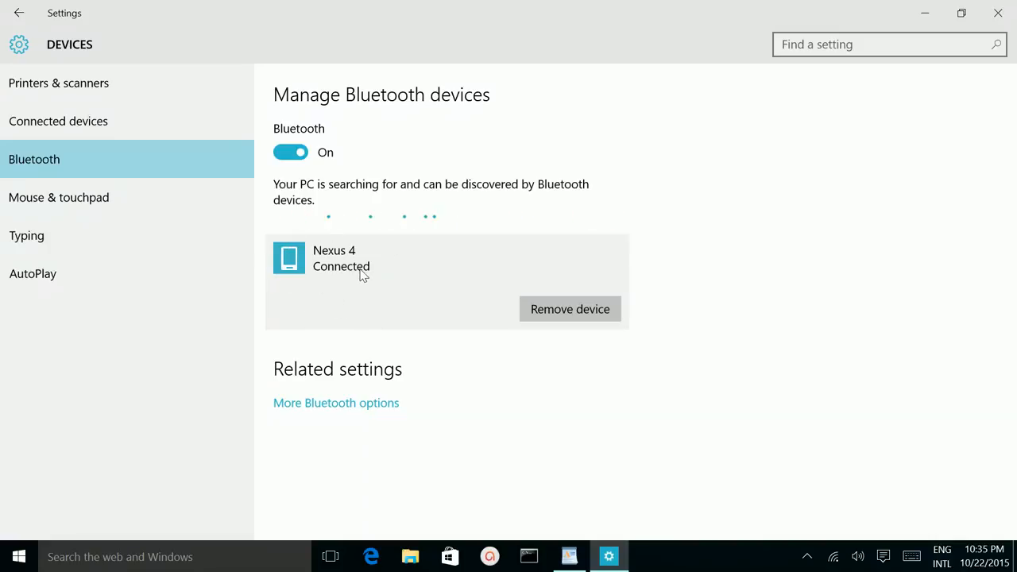
{"action": "mouse_move", "coordinate": [312, 274]}
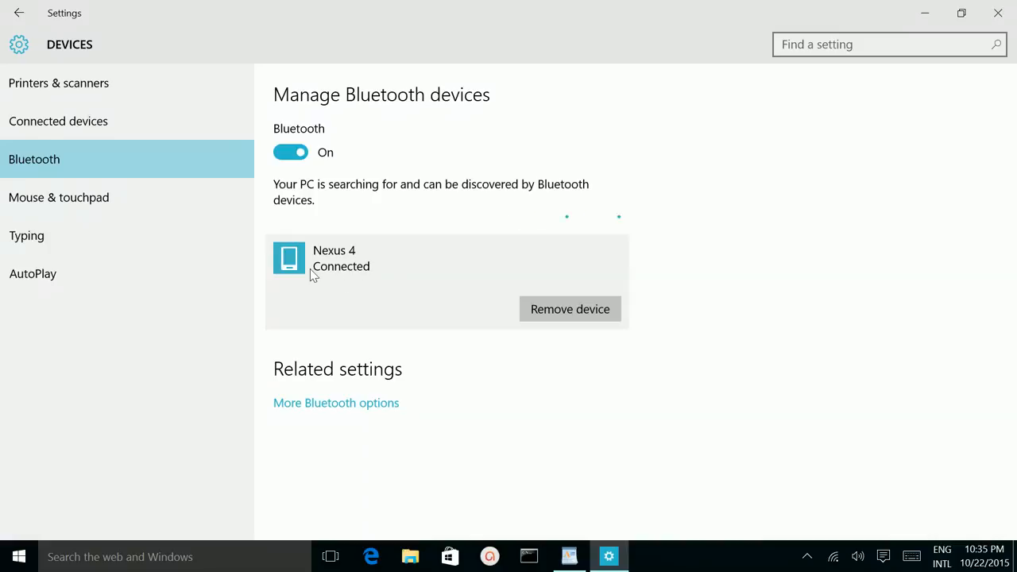
{"action": "mouse_move", "coordinate": [427, 213]}
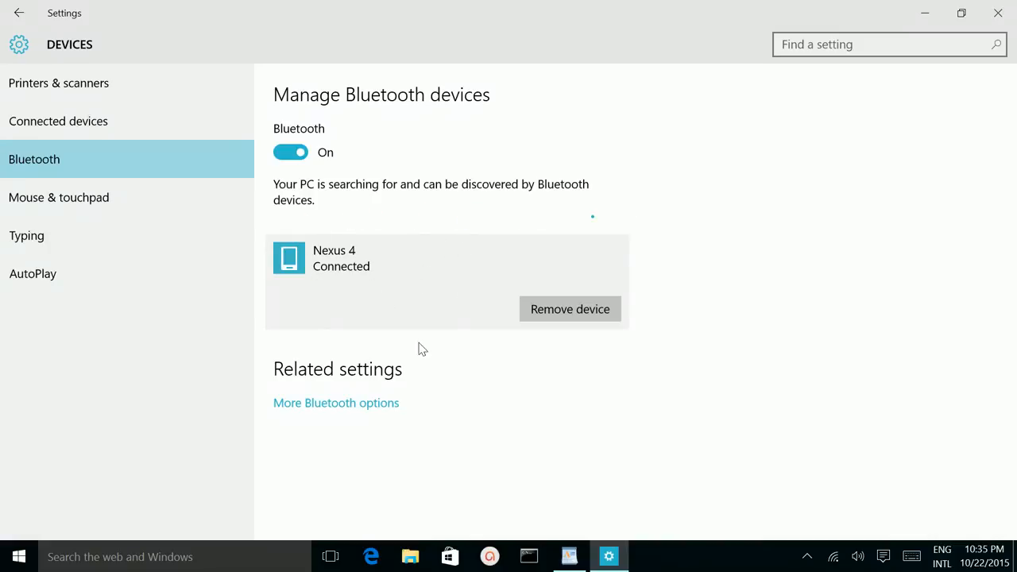
{"action": "mouse_move", "coordinate": [375, 305]}
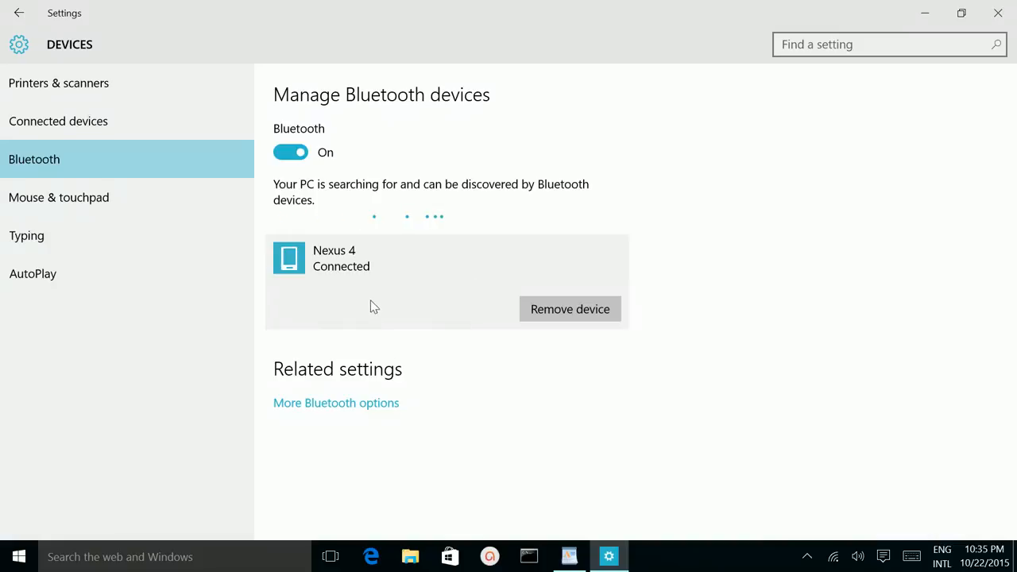
{"action": "mouse_move", "coordinate": [563, 321]}
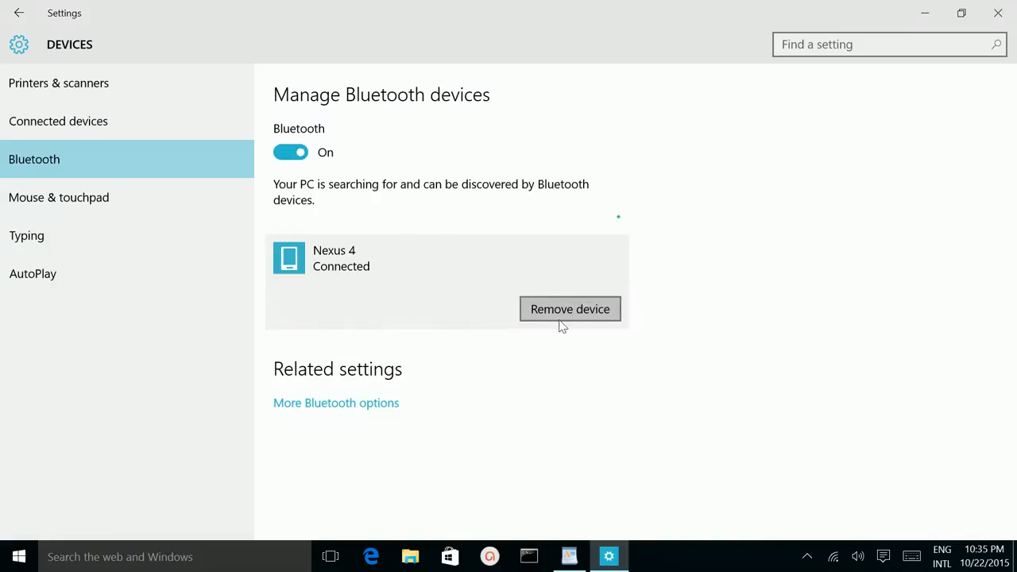
{"action": "mouse_move", "coordinate": [556, 292]}
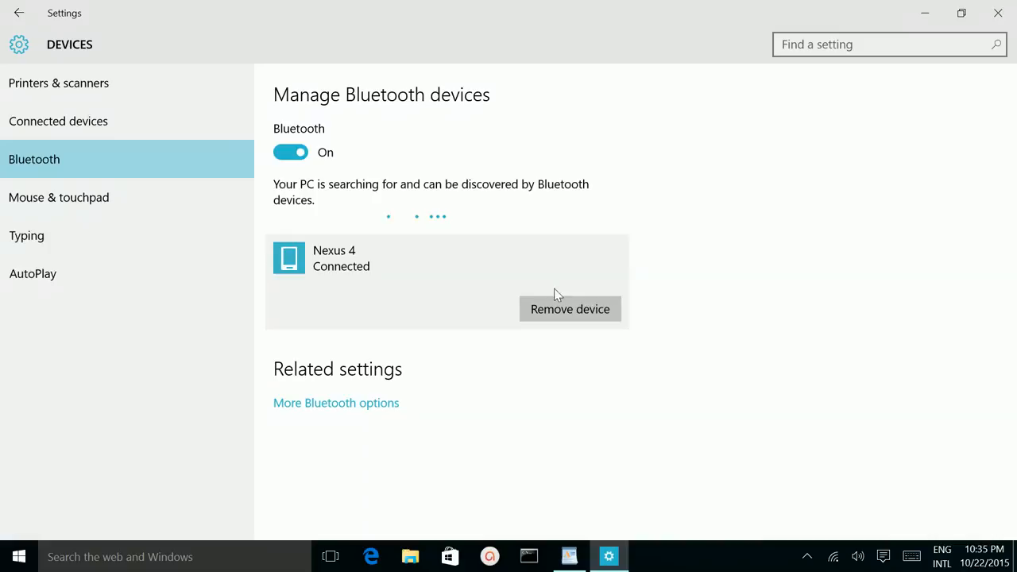
{"action": "mouse_move", "coordinate": [563, 310]}
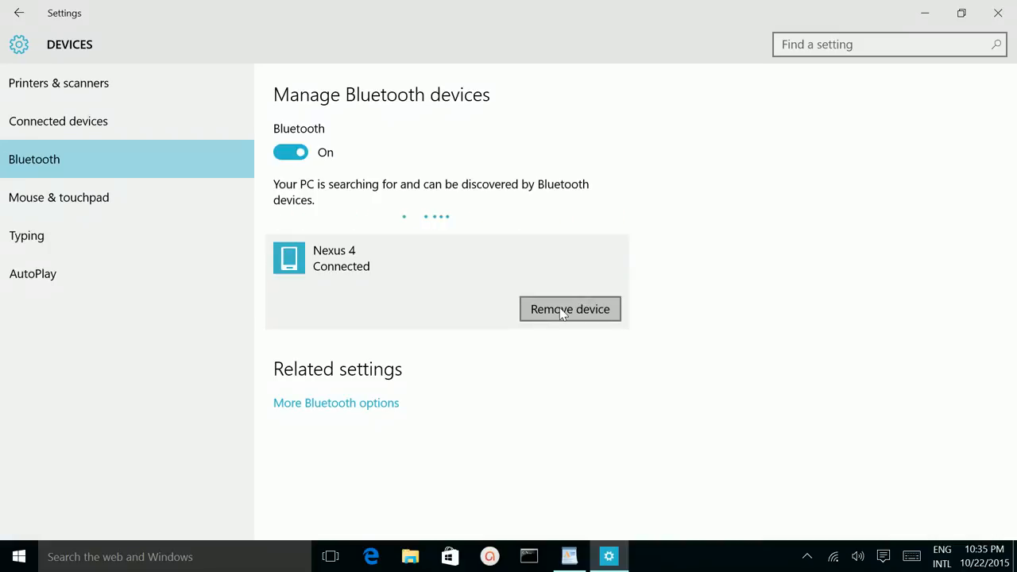
{"action": "mouse_move", "coordinate": [376, 370]}
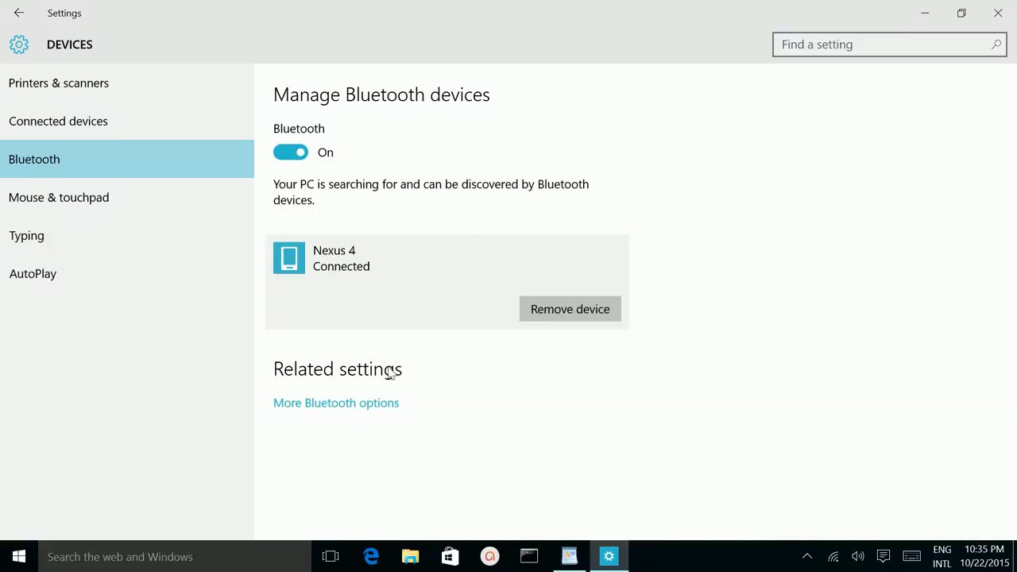
{"action": "mouse_move", "coordinate": [680, 168]}
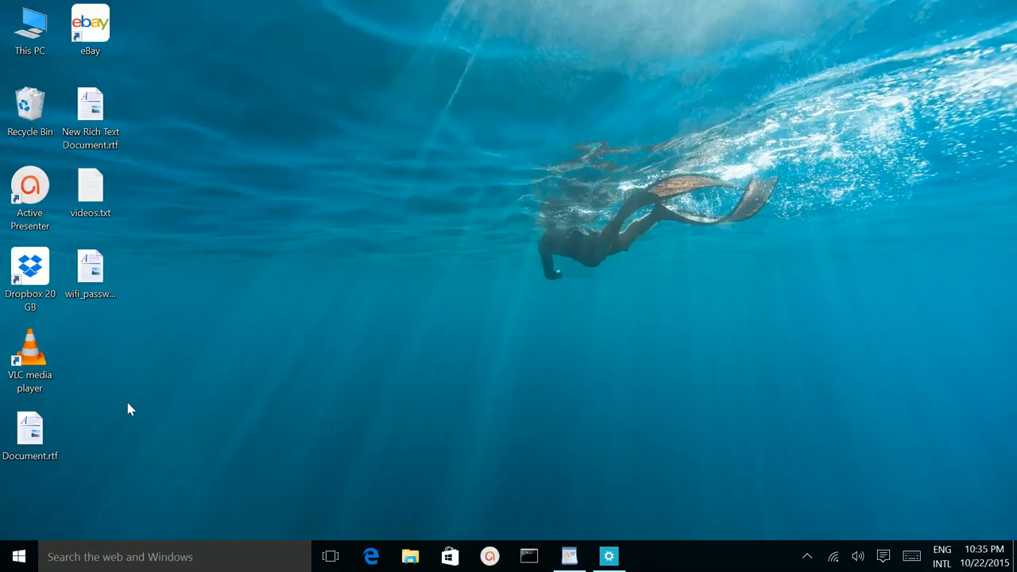
- Bring up the context menu for Document.rtf on the desktop
{"action": "left_click", "coordinate": [28, 429]}
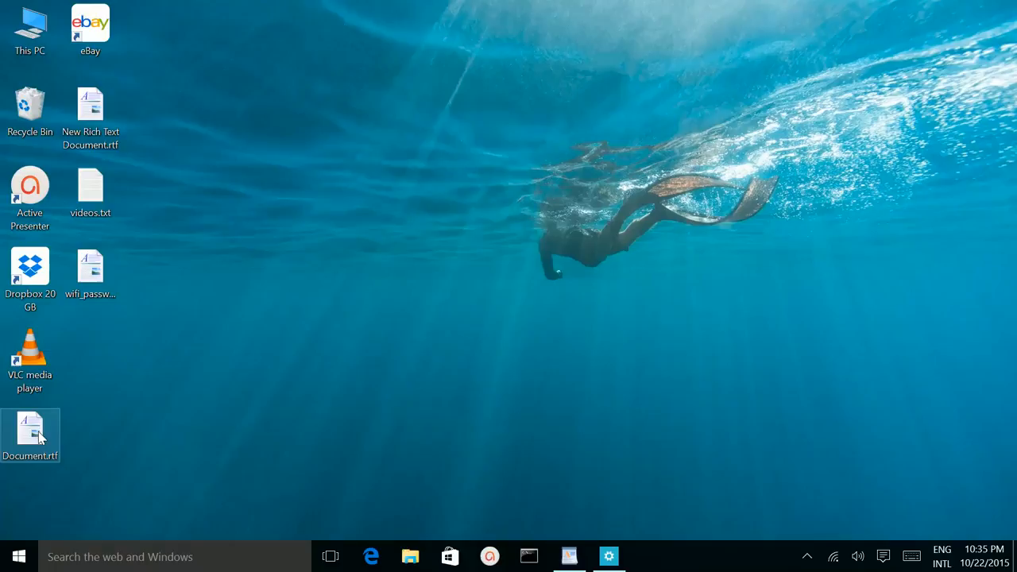
{"action": "right_click", "coordinate": [31, 429]}
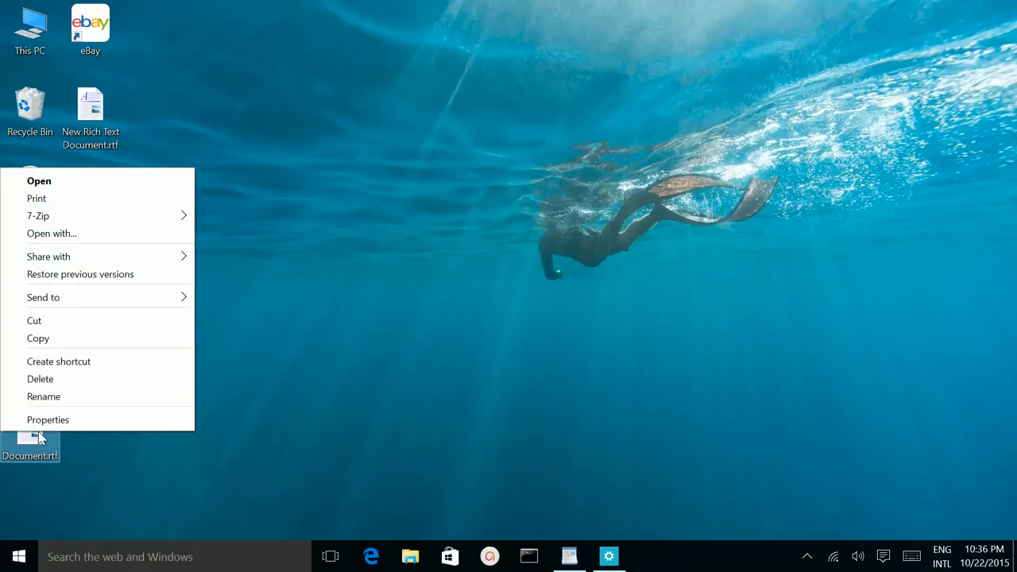
{"action": "mouse_move", "coordinate": [48, 256]}
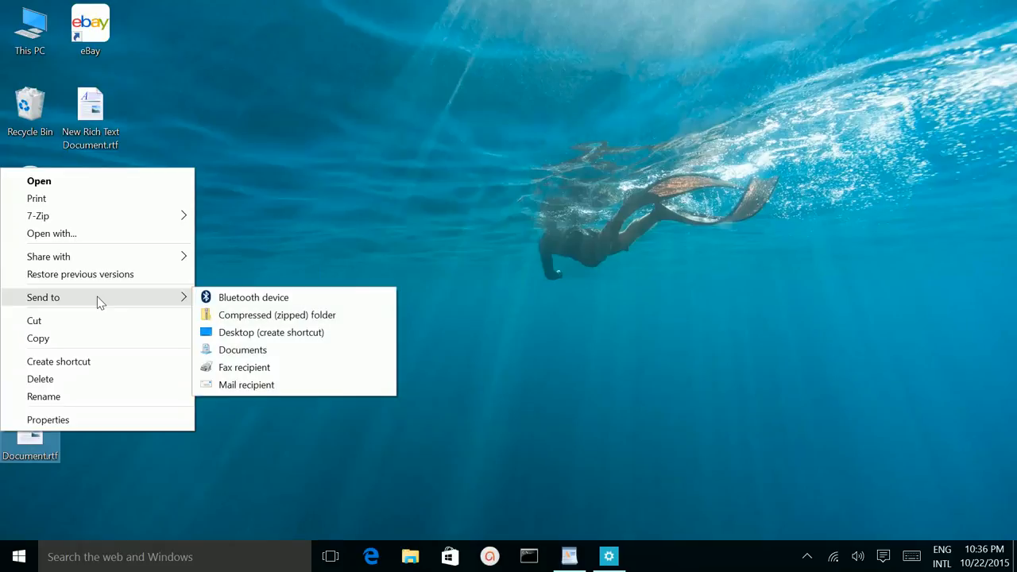
{"action": "mouse_move", "coordinate": [236, 297]}
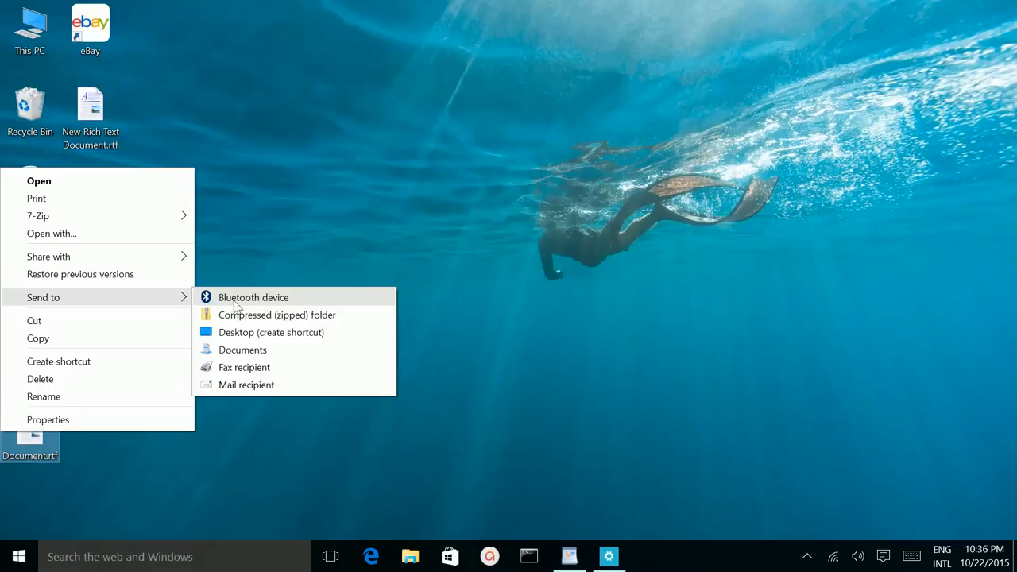
- Send Document.rtf to the Nexus 4 over Bluetooth, then close the failed-transfer notice
{"action": "left_click", "coordinate": [253, 297]}
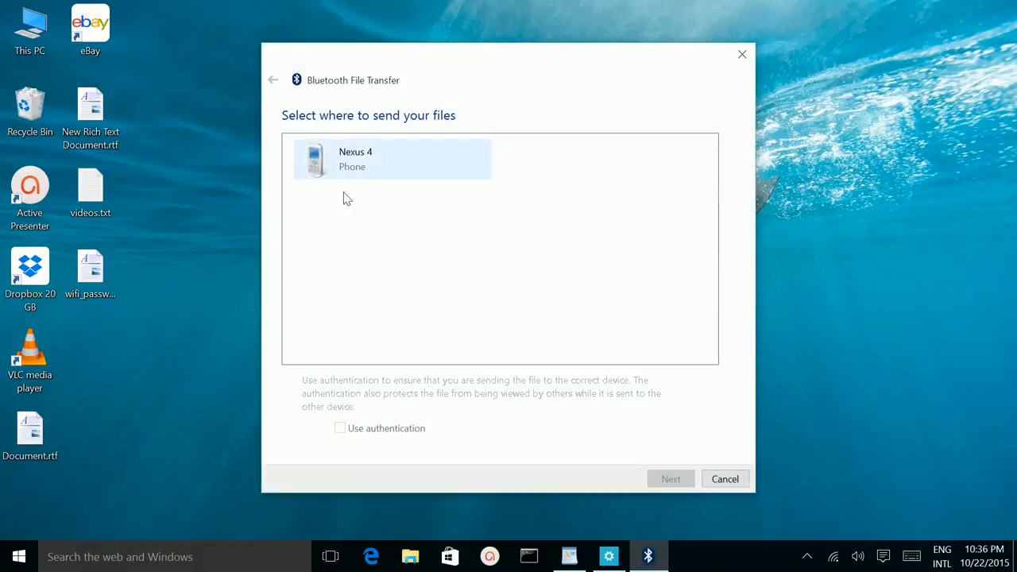
{"action": "mouse_move", "coordinate": [378, 167]}
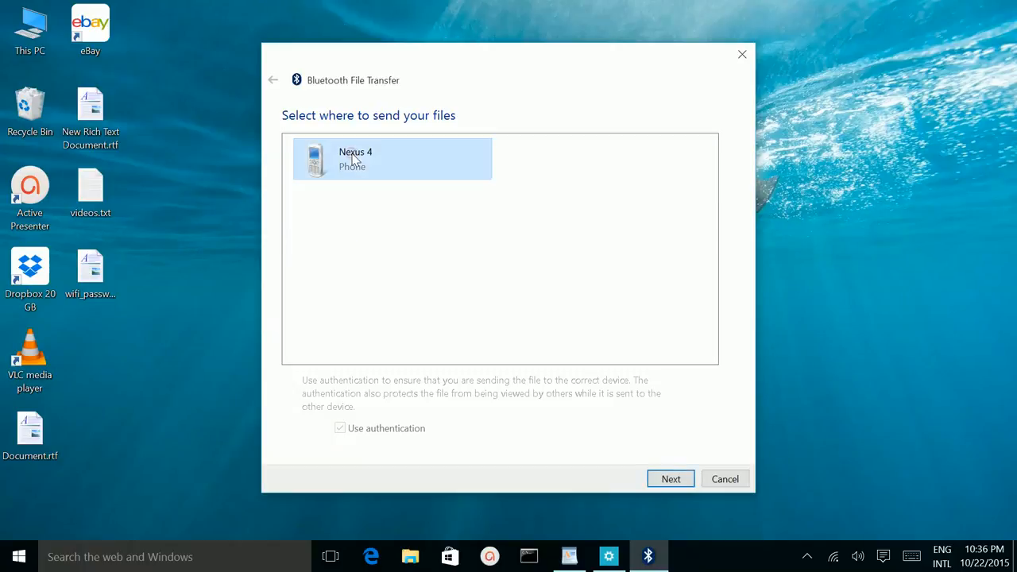
{"action": "left_click", "coordinate": [671, 478]}
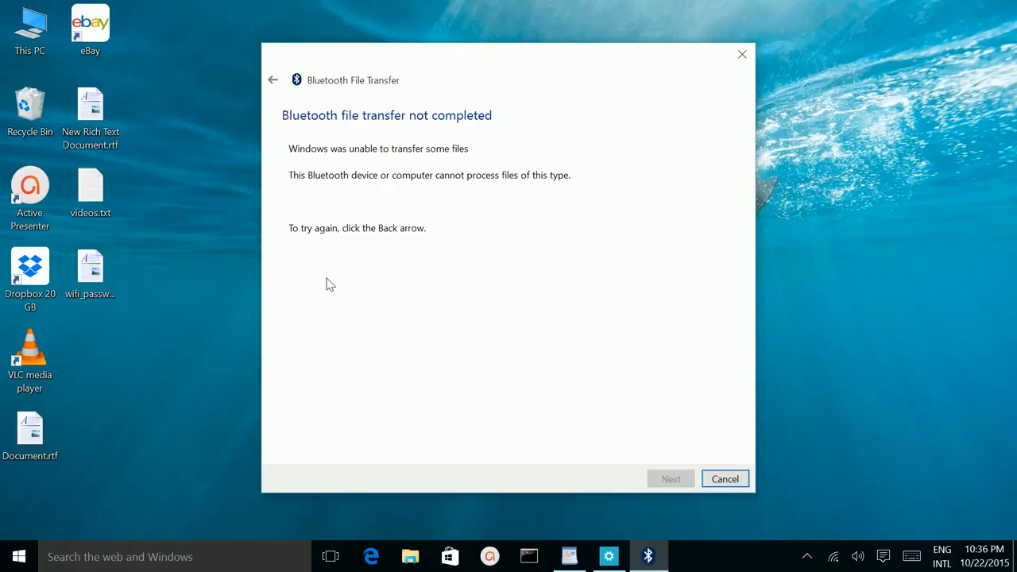
{"action": "mouse_move", "coordinate": [401, 151]}
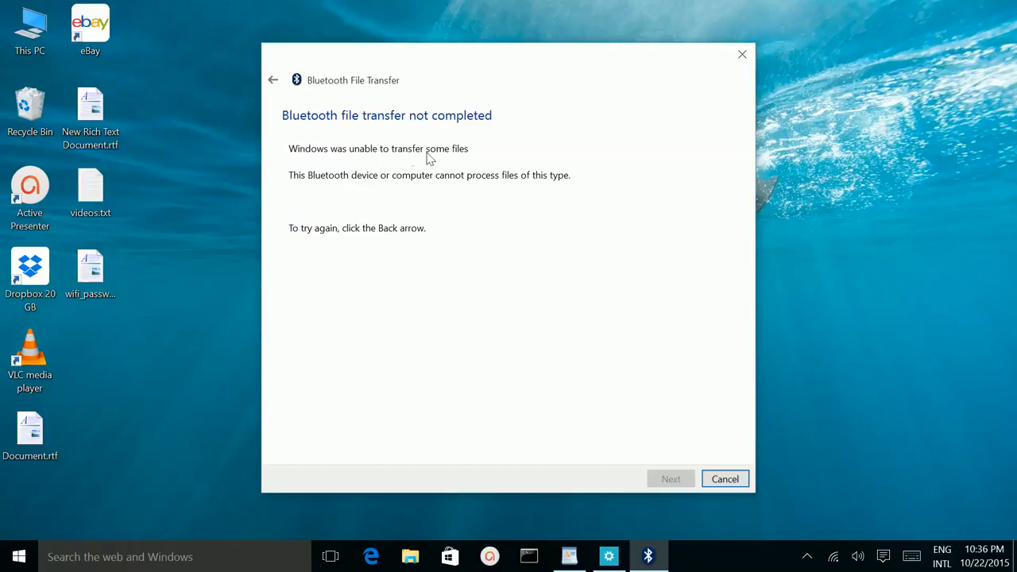
{"action": "mouse_move", "coordinate": [509, 181]}
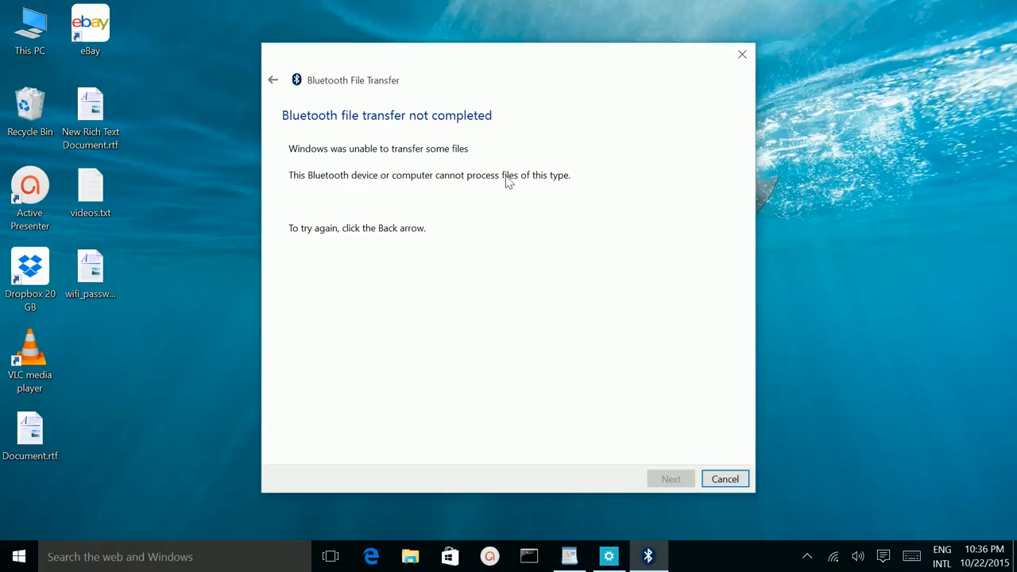
{"action": "mouse_move", "coordinate": [525, 186]}
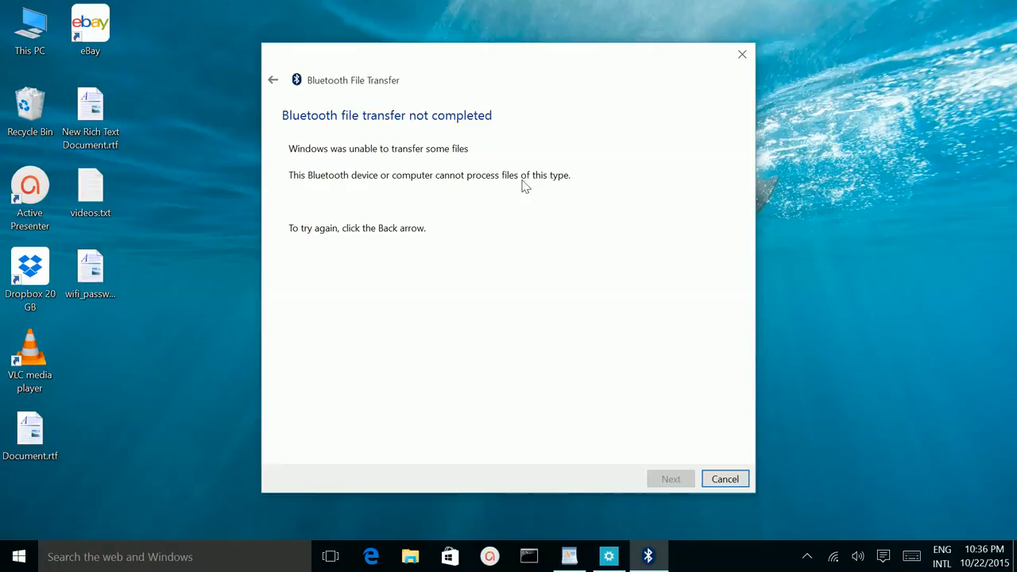
{"action": "mouse_move", "coordinate": [671, 521]}
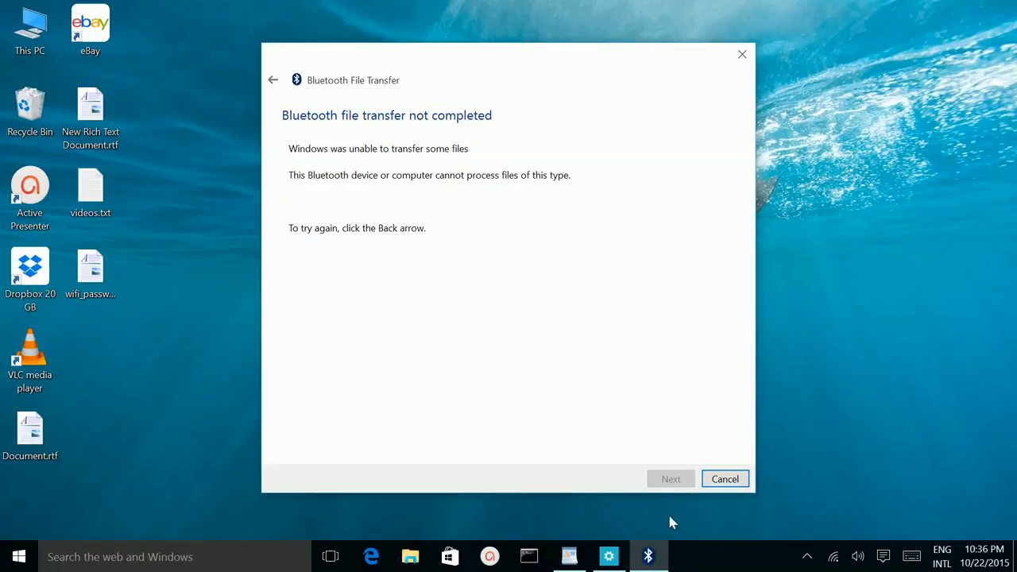
{"action": "left_click", "coordinate": [725, 479]}
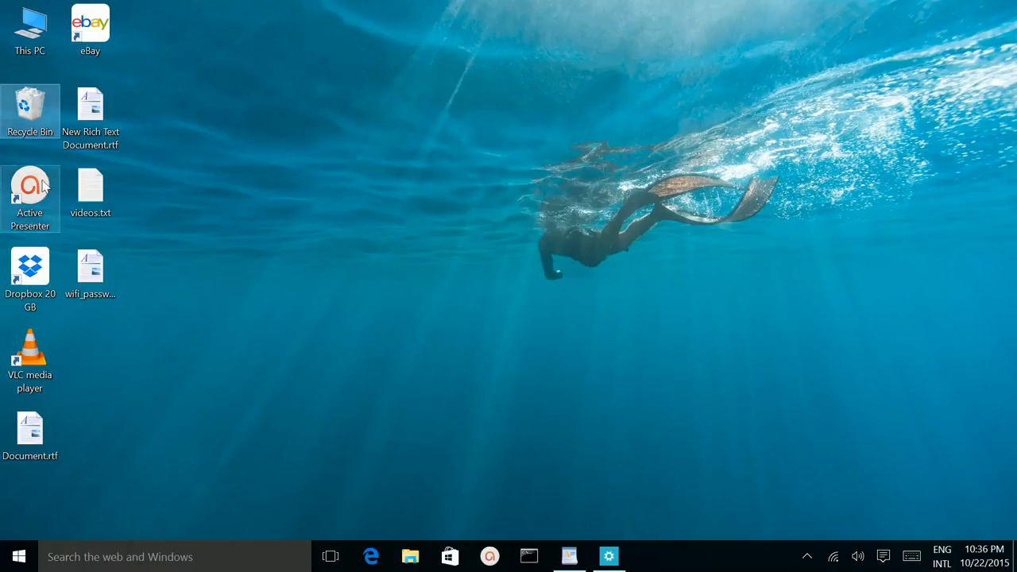
- In File Explorer's Pictures folder, send Untitled.png to a Bluetooth device
{"action": "left_click", "coordinate": [410, 556]}
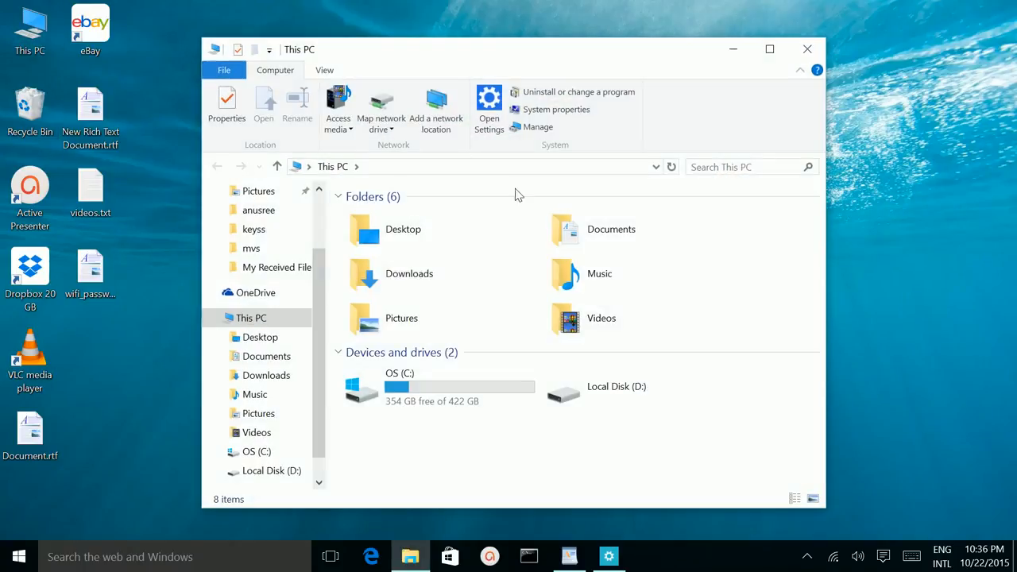
{"action": "left_click", "coordinate": [400, 318]}
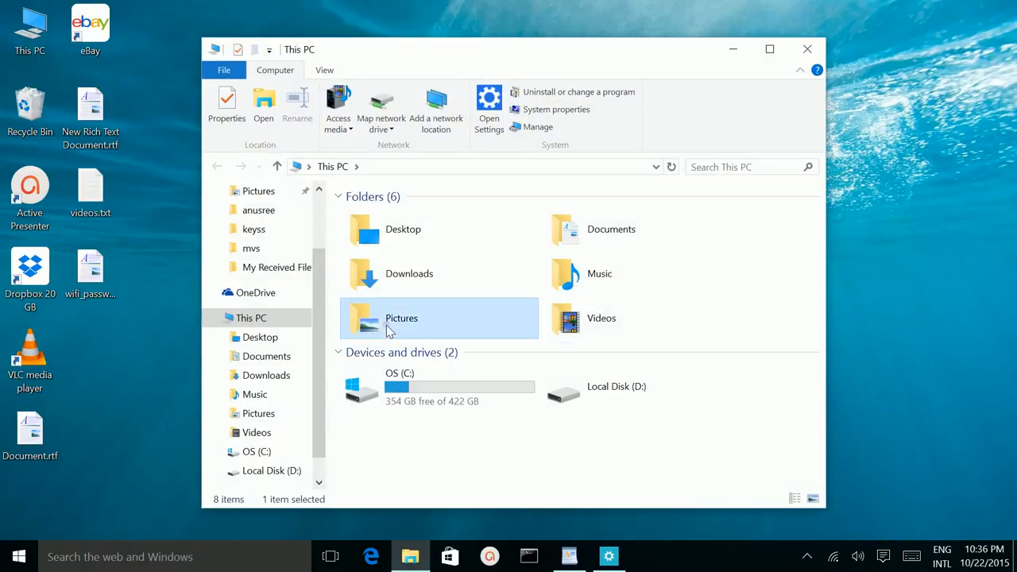
{"action": "double_click", "coordinate": [401, 318]}
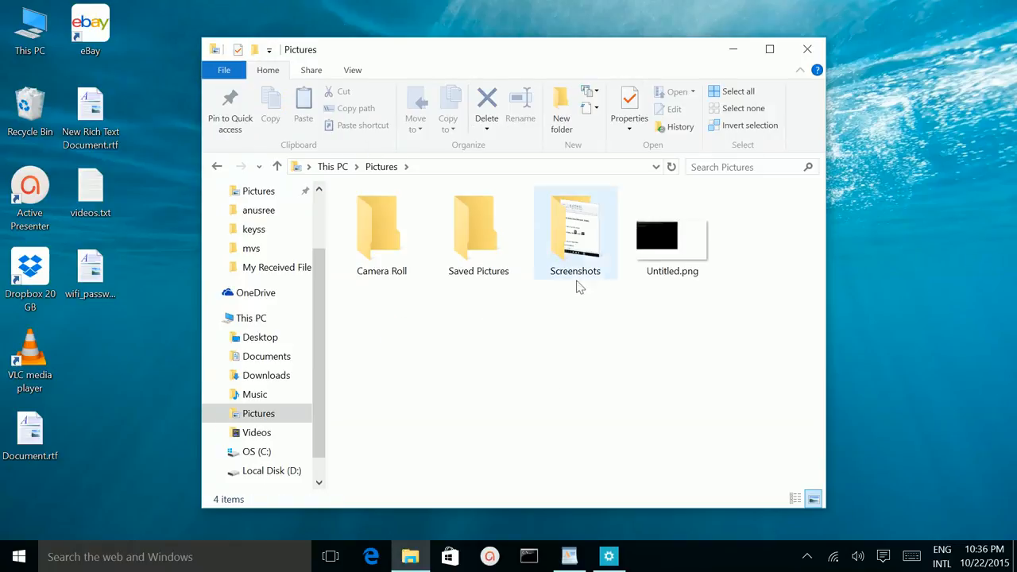
{"action": "left_click", "coordinate": [671, 239]}
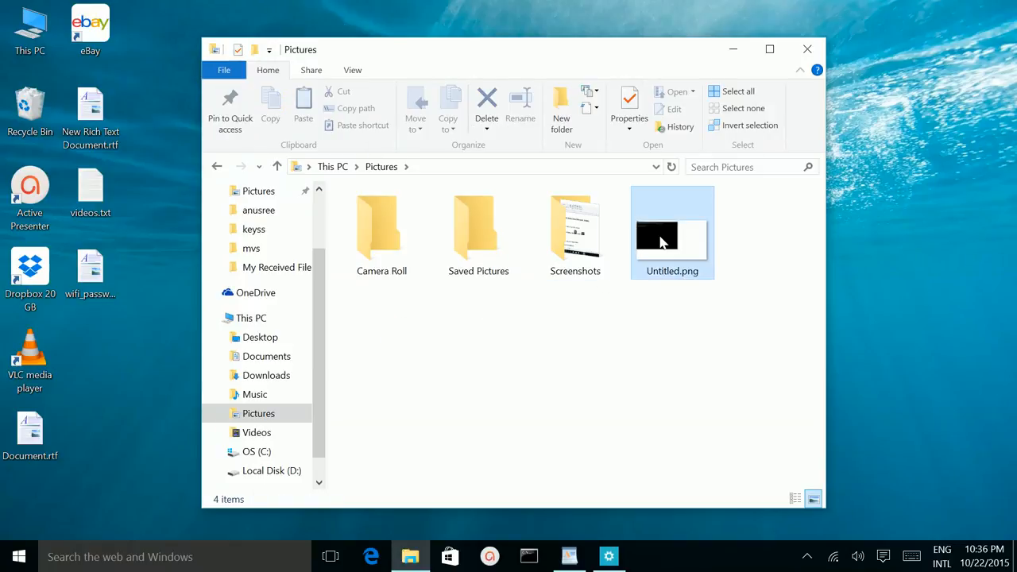
{"action": "right_click", "coordinate": [664, 238]}
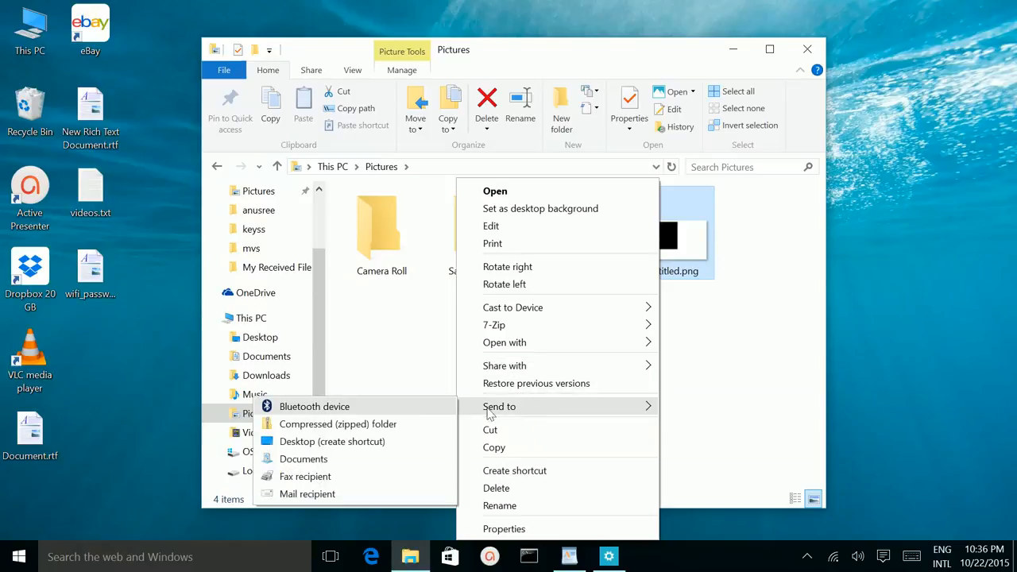
{"action": "left_click", "coordinate": [313, 407]}
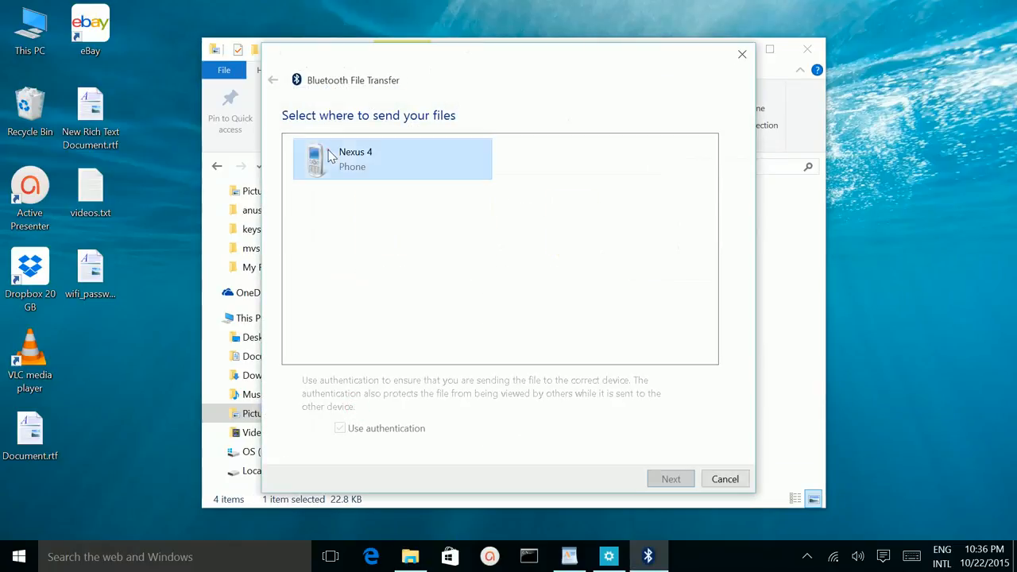
- Transfer Untitled.png (22.8 KB) to the Nexus 4 and close the success summary
{"action": "left_click", "coordinate": [671, 478]}
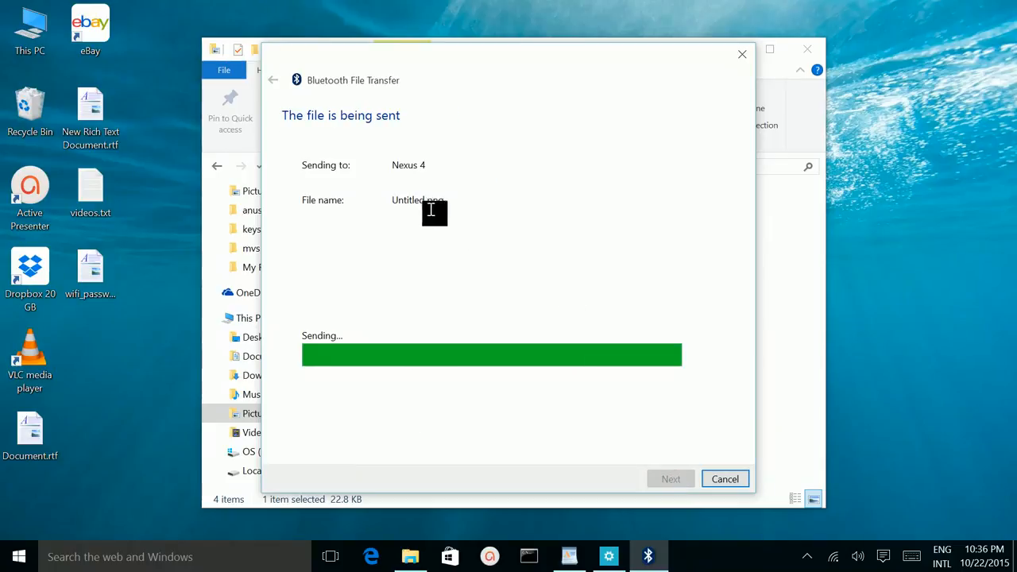
{"action": "mouse_move", "coordinate": [447, 197]}
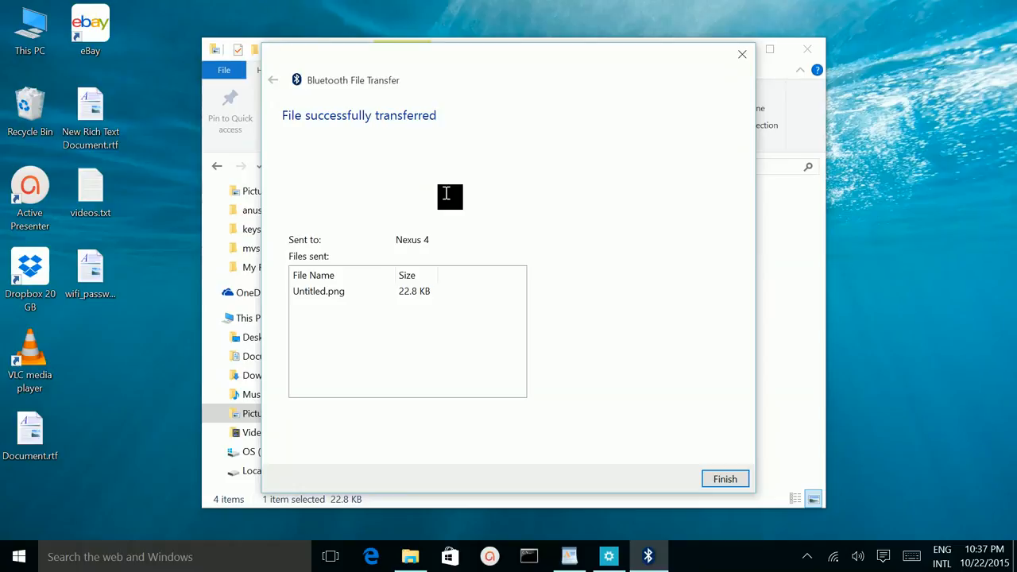
{"action": "mouse_move", "coordinate": [560, 372]}
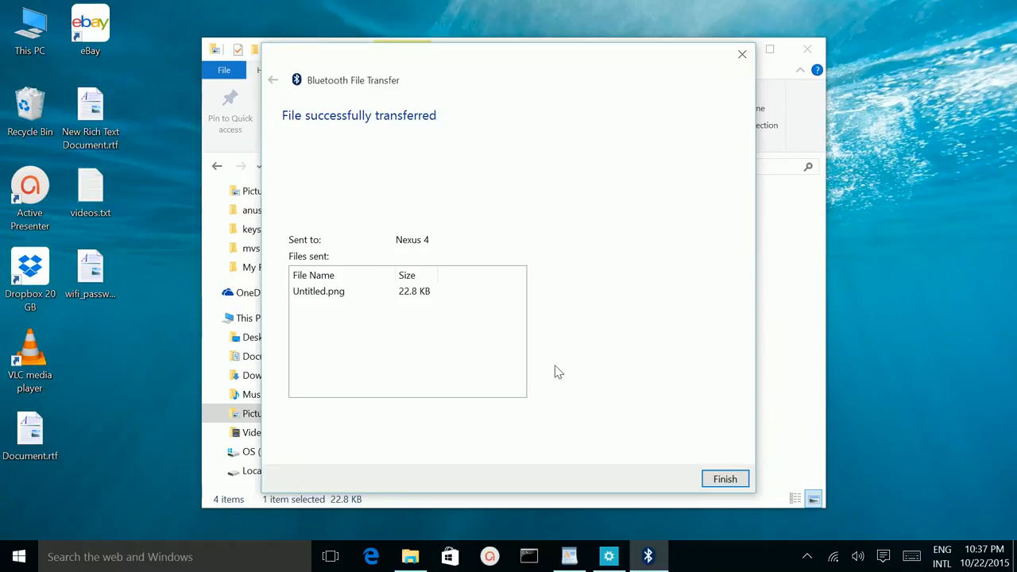
{"action": "mouse_move", "coordinate": [507, 400]}
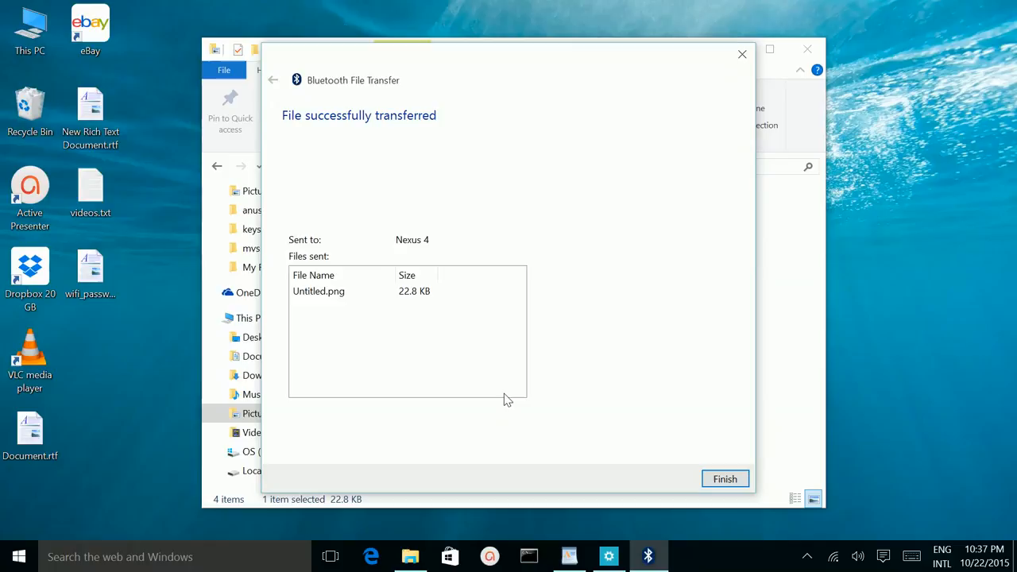
{"action": "mouse_move", "coordinate": [484, 292]}
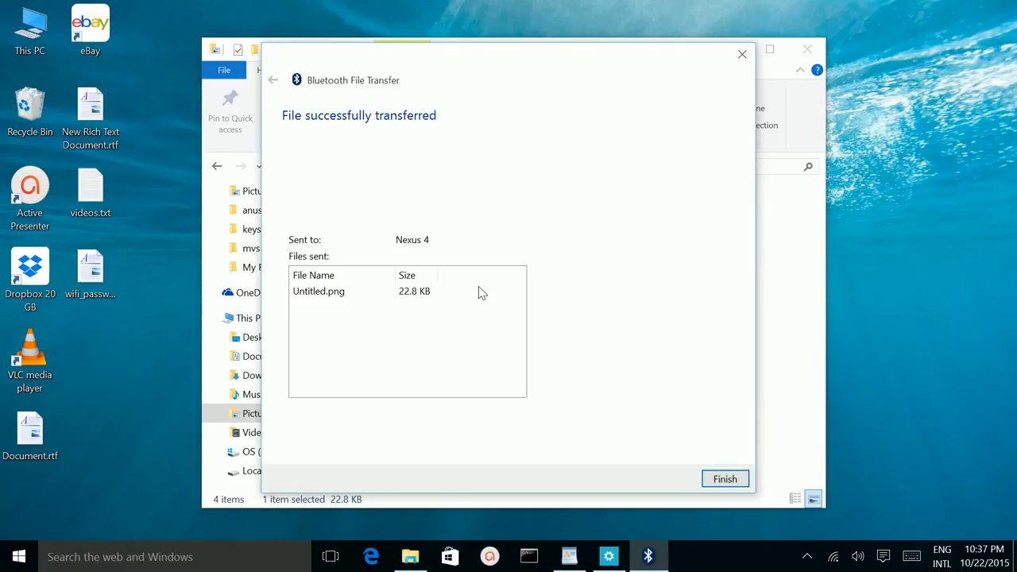
{"action": "mouse_move", "coordinate": [734, 488]}
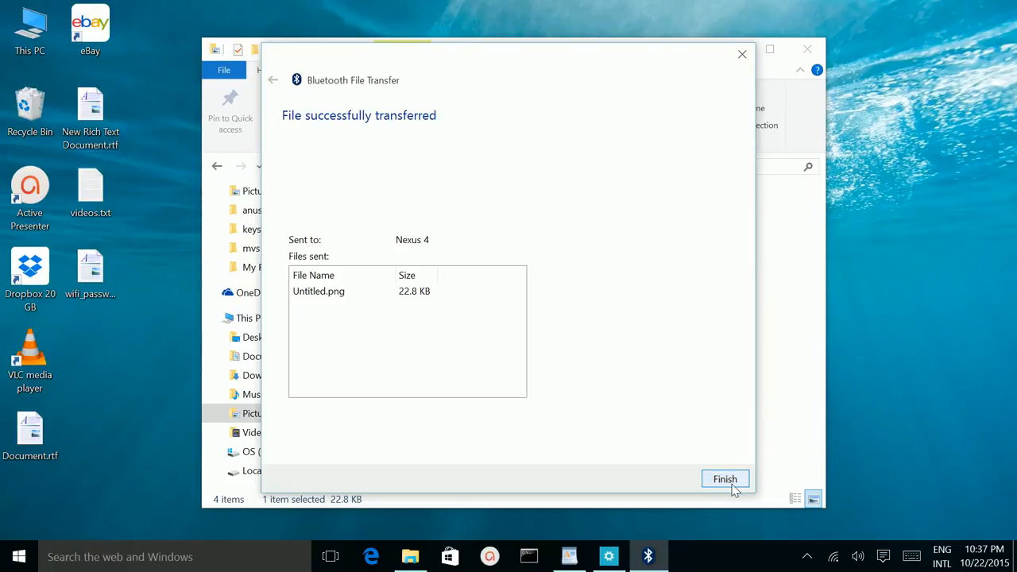
{"action": "left_click", "coordinate": [725, 480]}
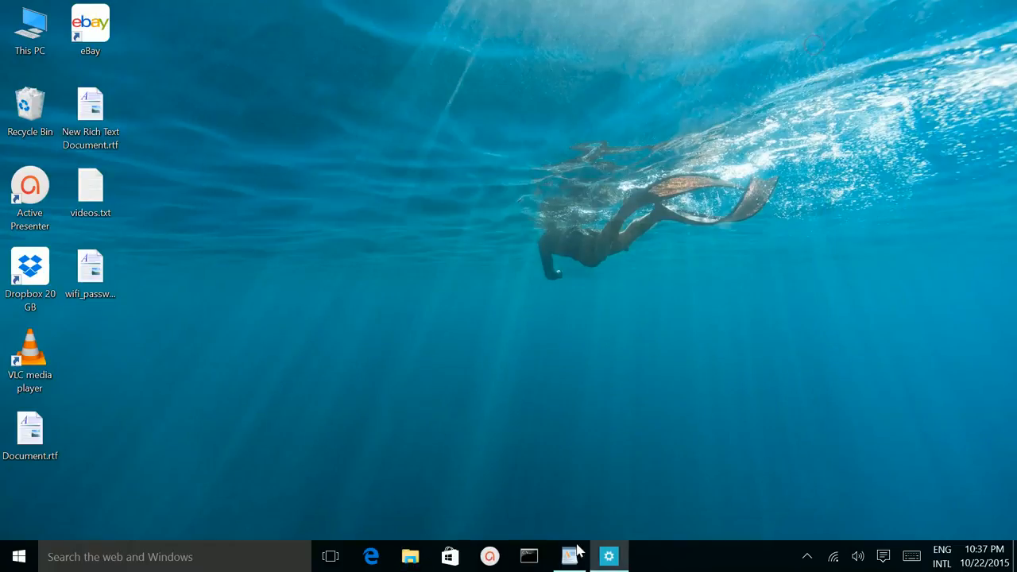
- Remove the Nexus 4 from Bluetooth devices and confirm, leaving it listed as Ready to pair
{"action": "left_click", "coordinate": [609, 557]}
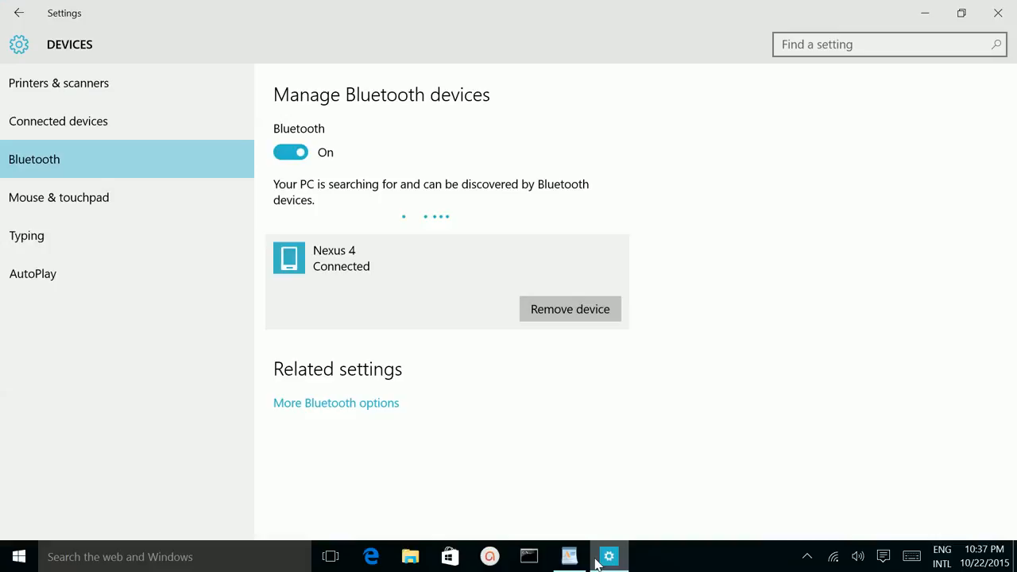
{"action": "mouse_move", "coordinate": [557, 314]}
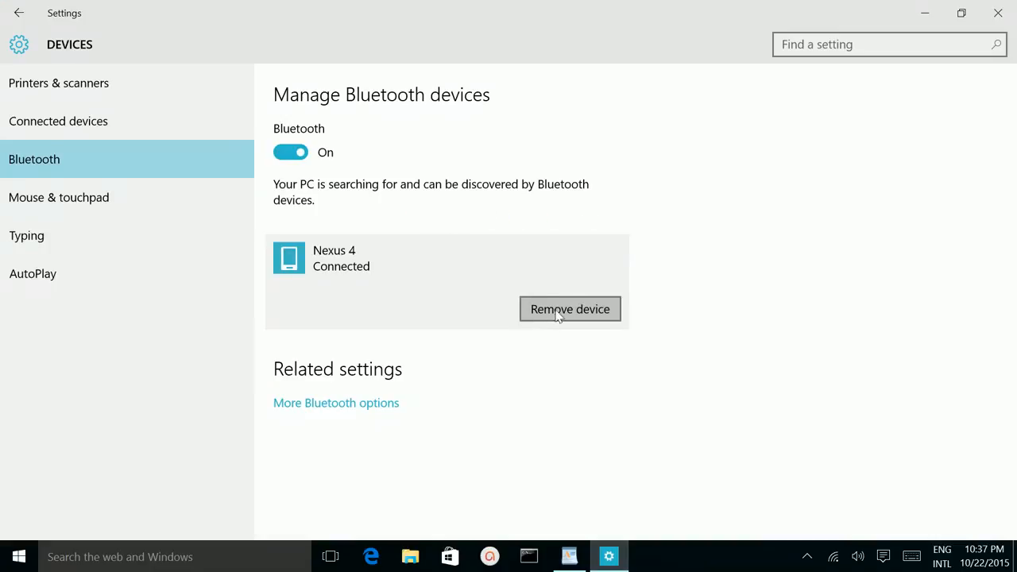
{"action": "left_click", "coordinate": [576, 309]}
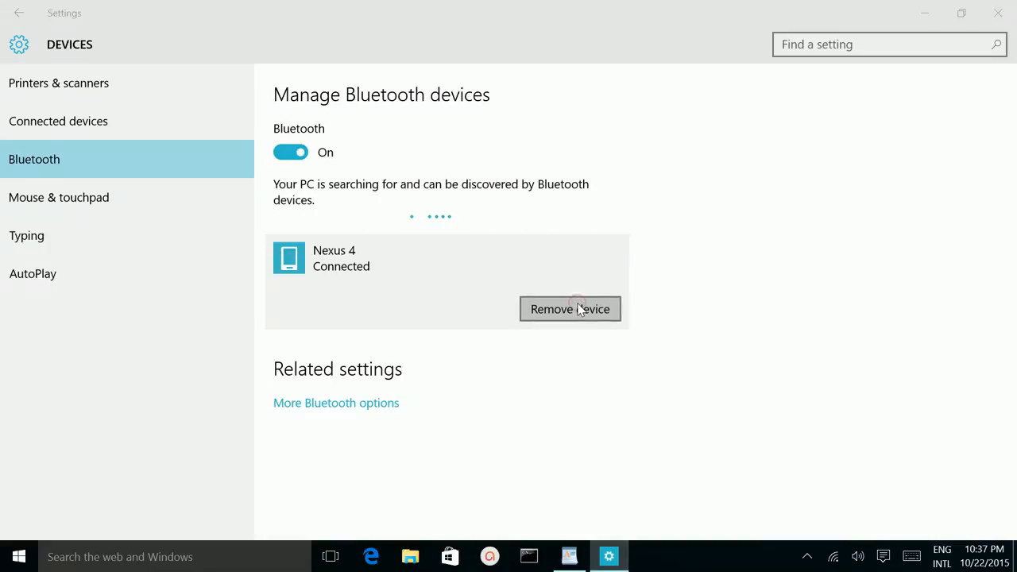
{"action": "left_click", "coordinate": [569, 309]}
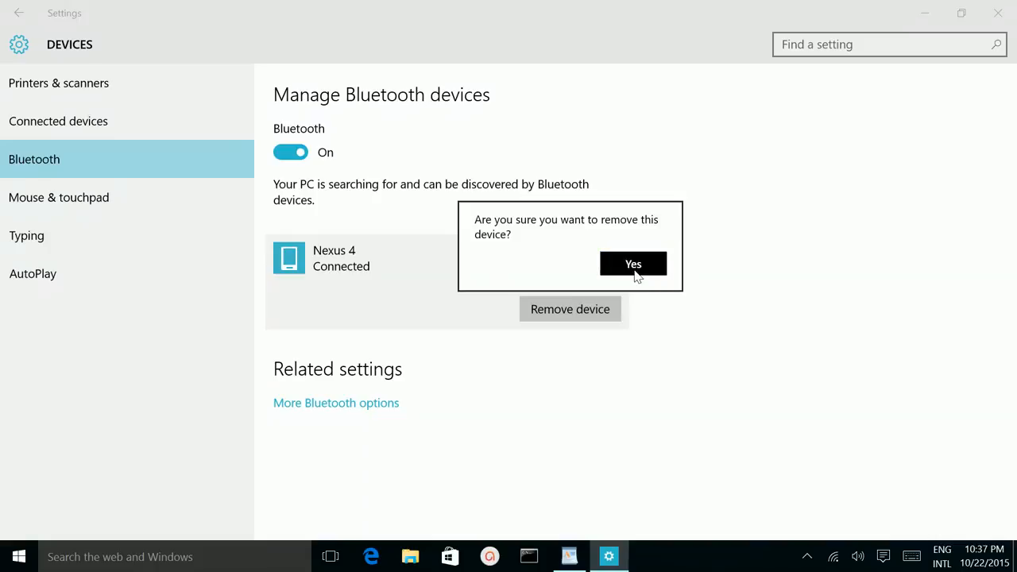
{"action": "left_click", "coordinate": [632, 264]}
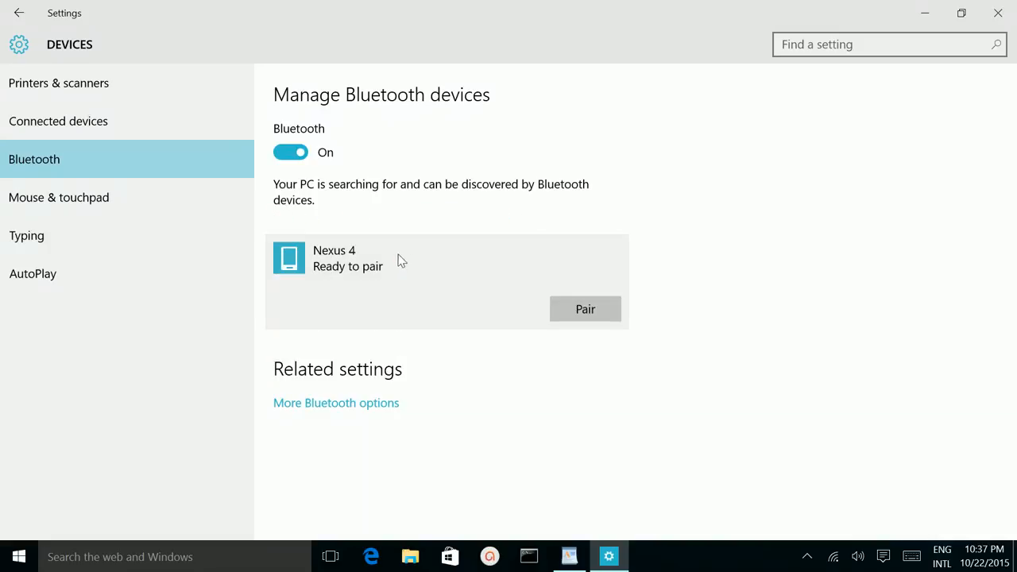
{"action": "left_click", "coordinate": [586, 308]}
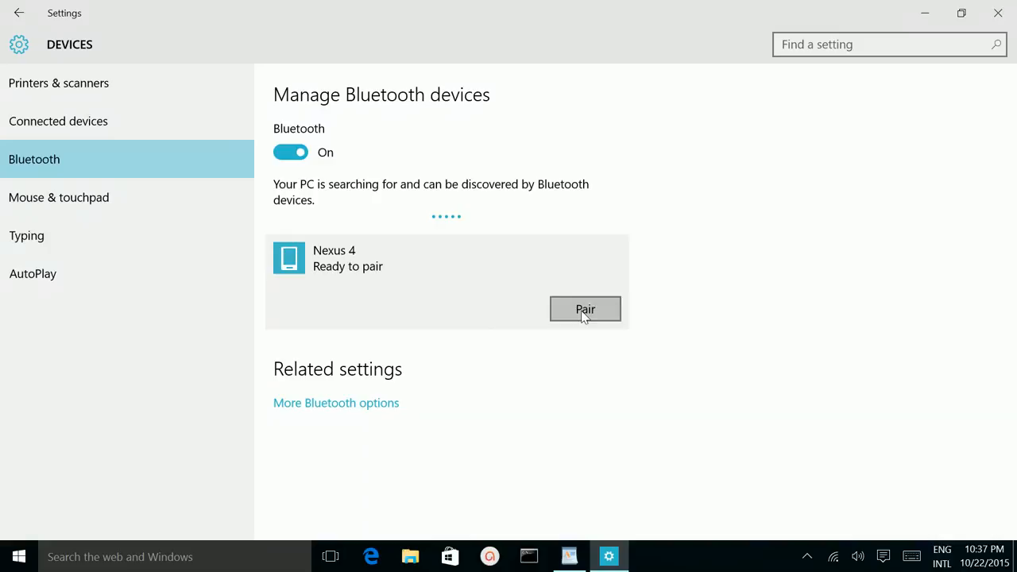